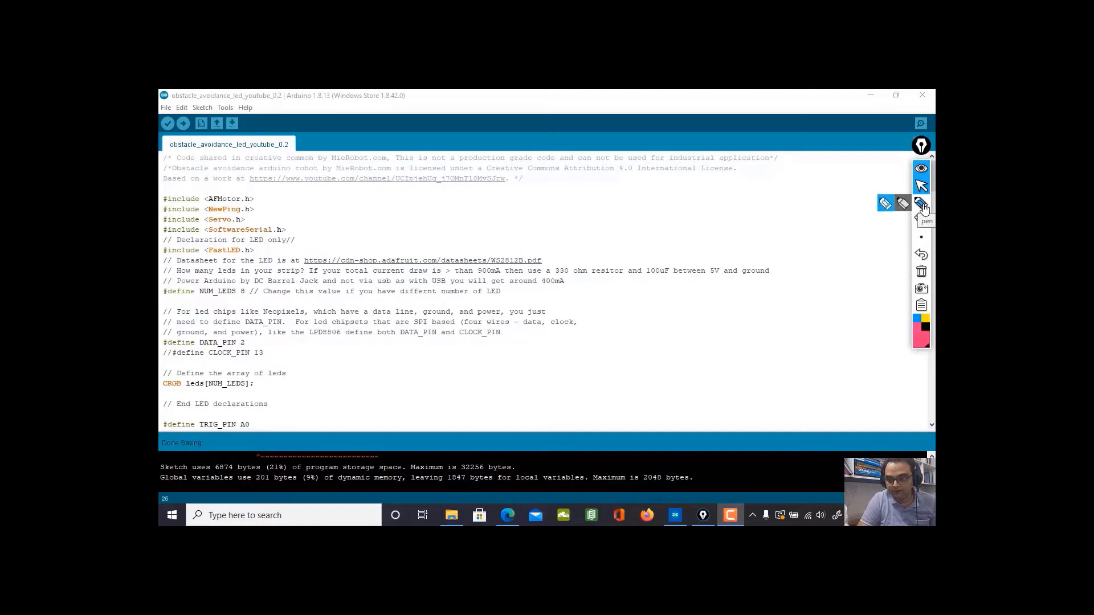
- Handwrite a numbered '1) Obstacle Detection' feature heading in red above the sketch code
click(921, 203)
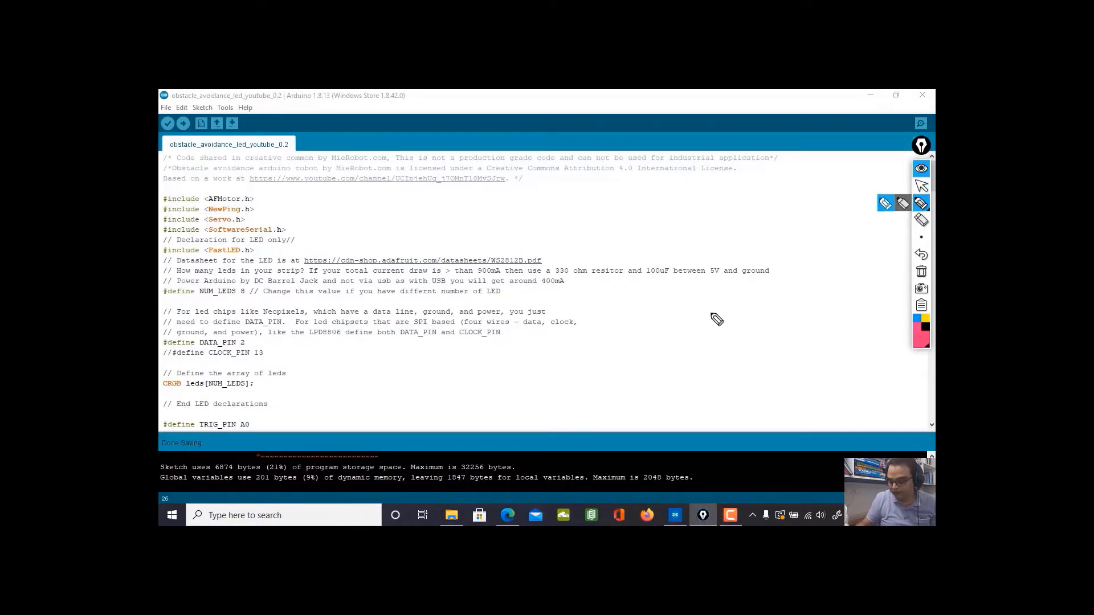
mouse_move(449, 224)
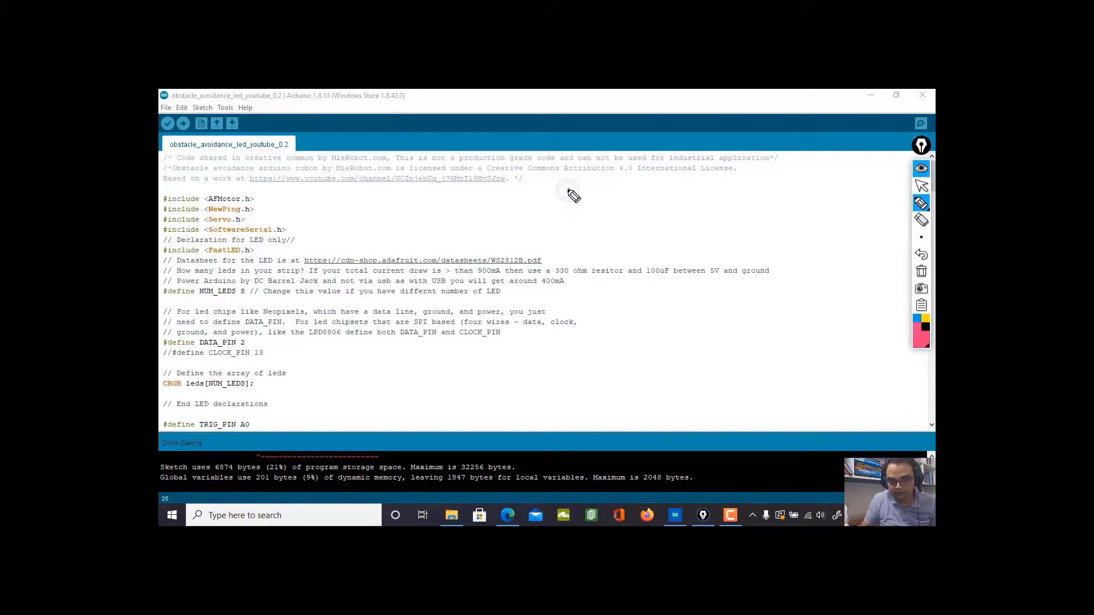
drag(555, 195, 611, 203)
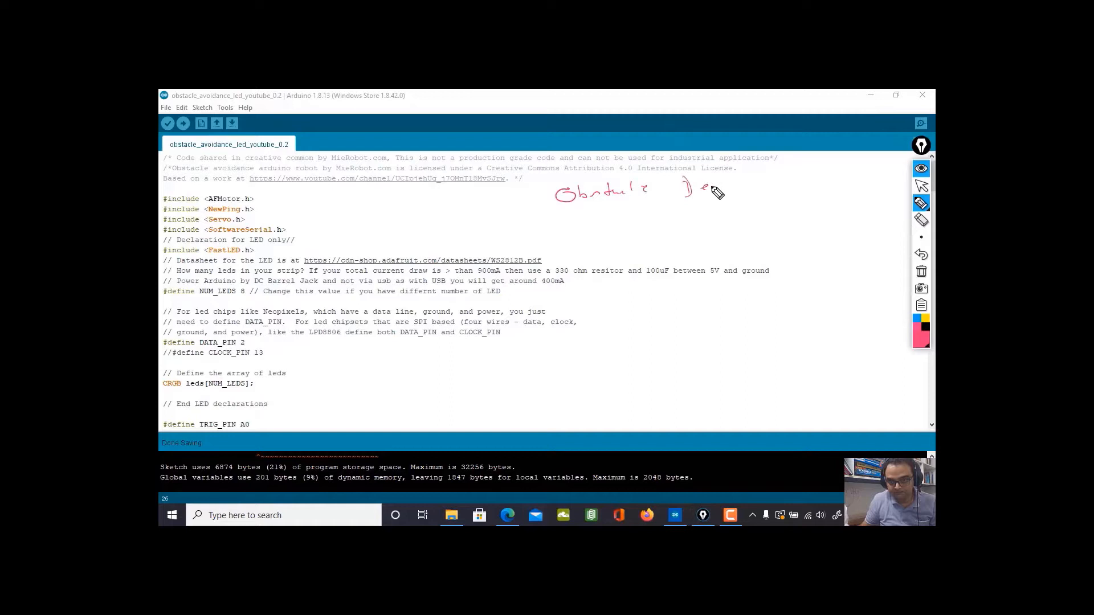
drag(711, 192, 775, 178)
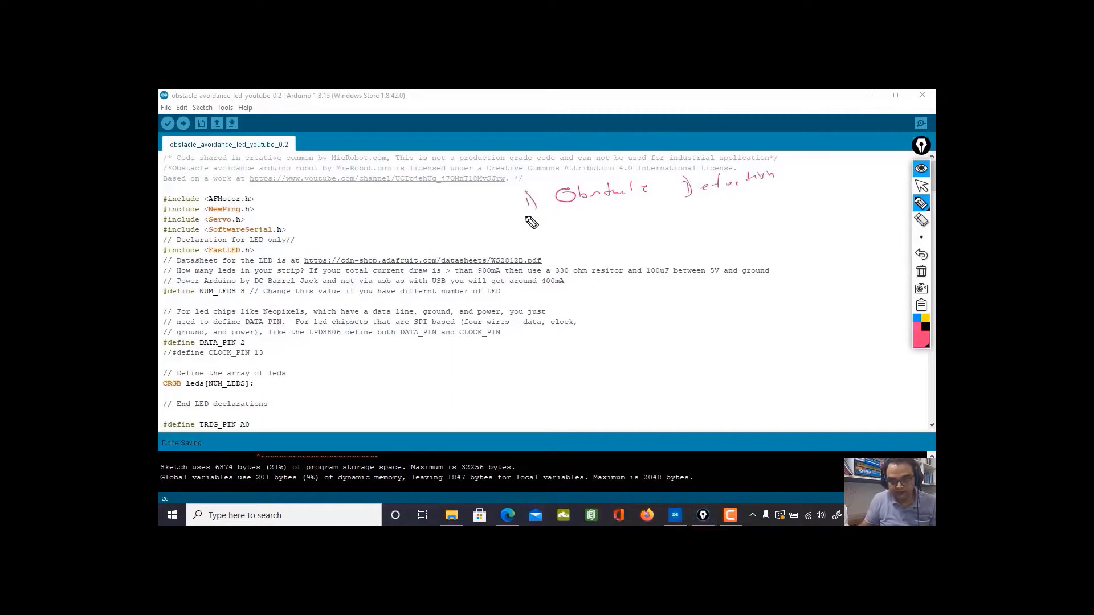
drag(530, 231, 589, 234)
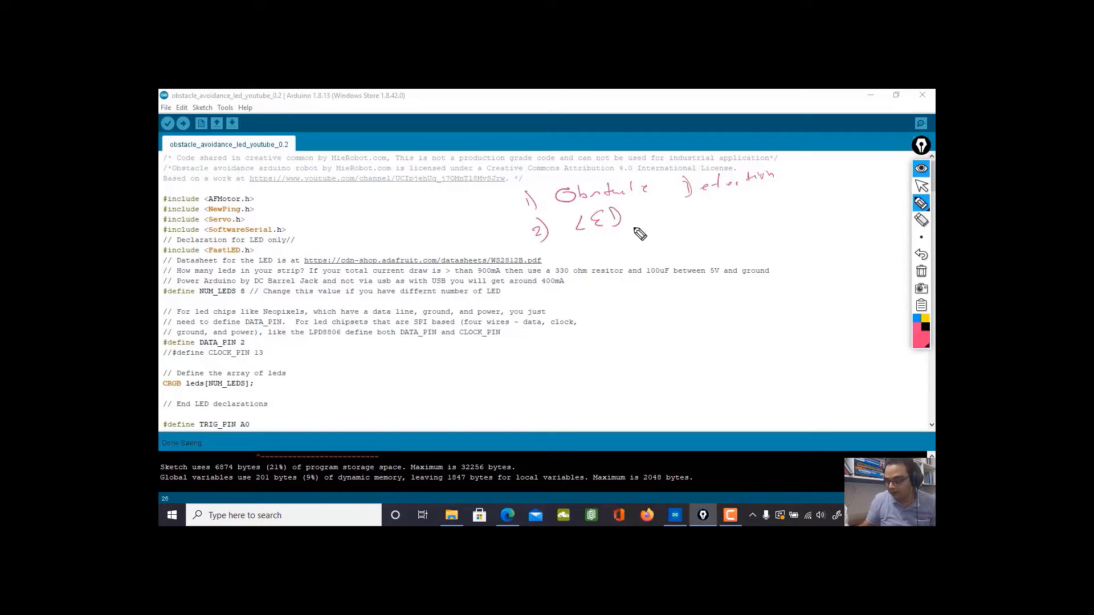
mouse_move(275, 227)
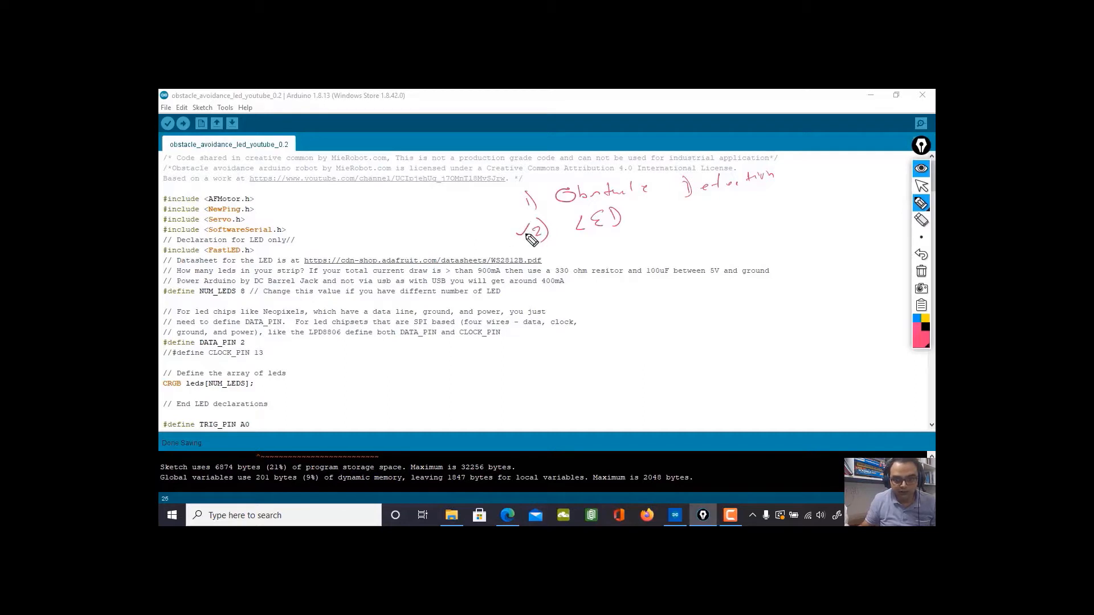
mouse_move(214, 265)
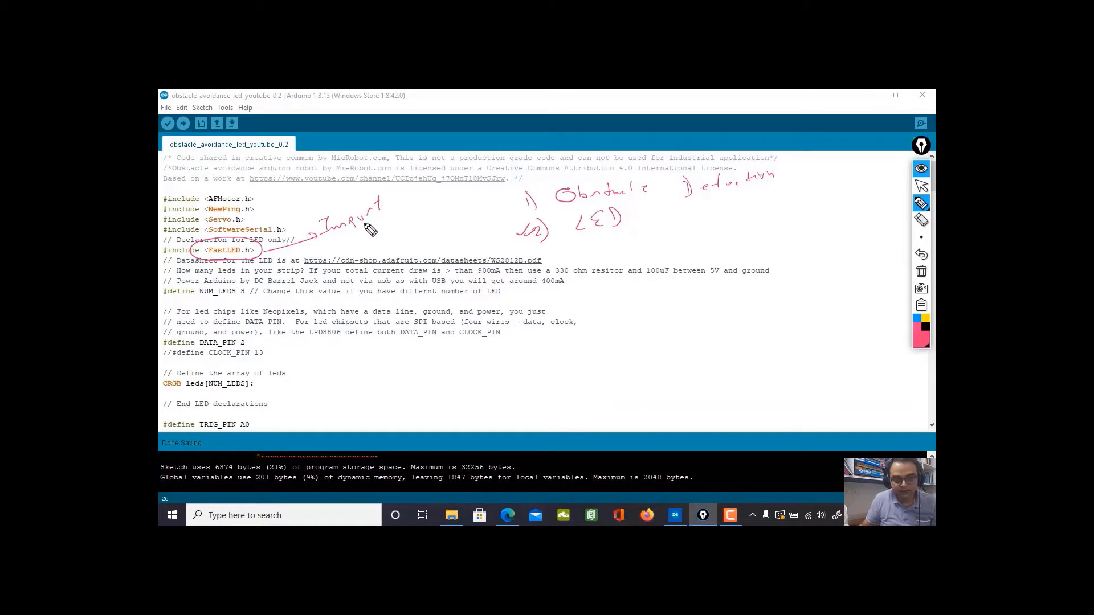
mouse_move(371, 239)
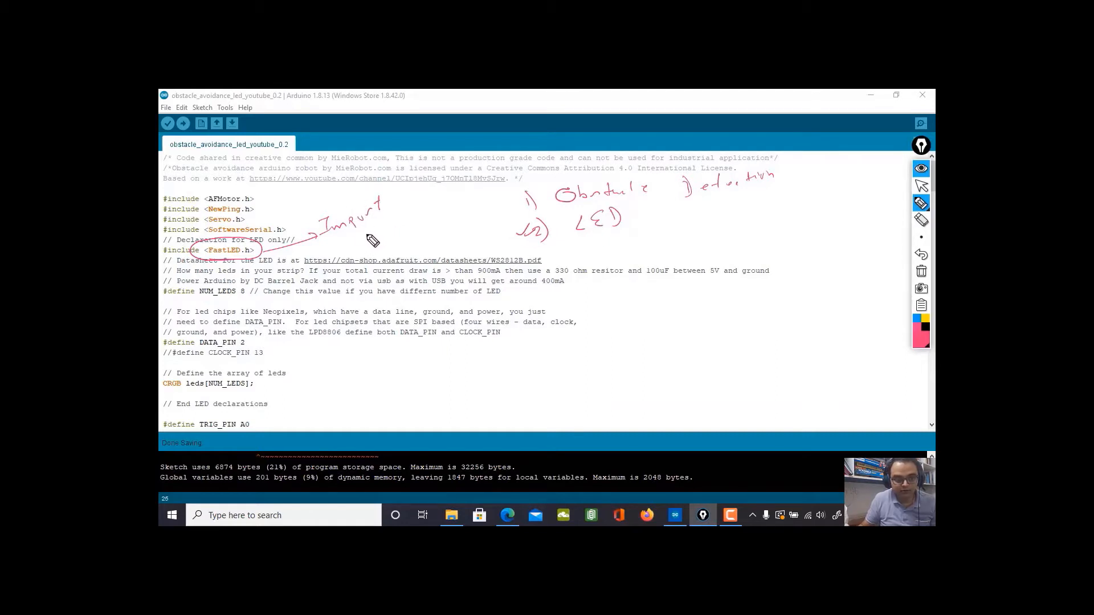
mouse_move(296, 256)
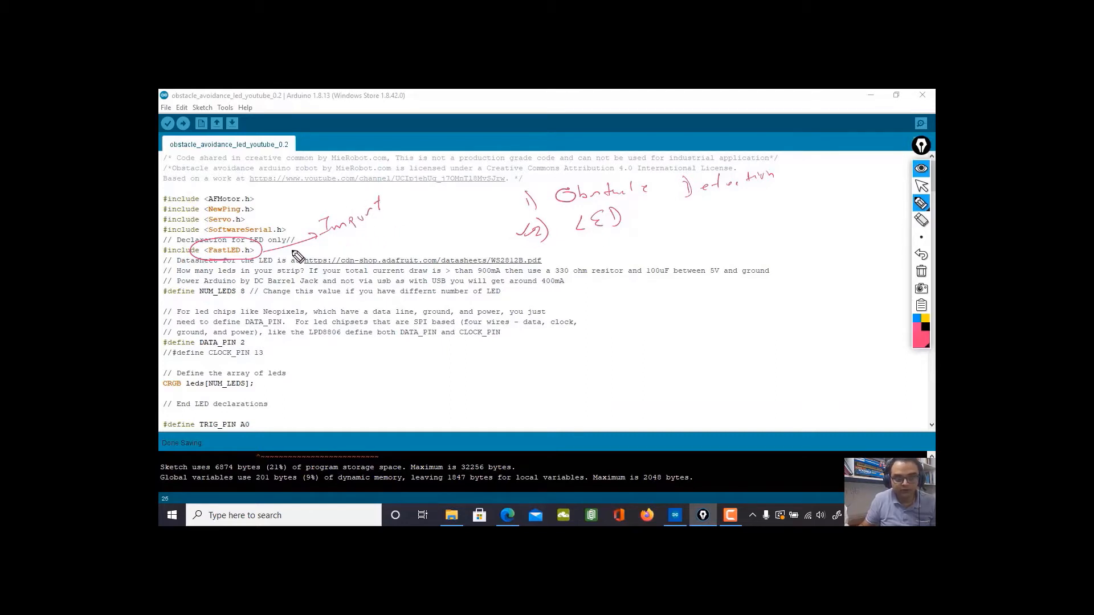
mouse_move(420, 294)
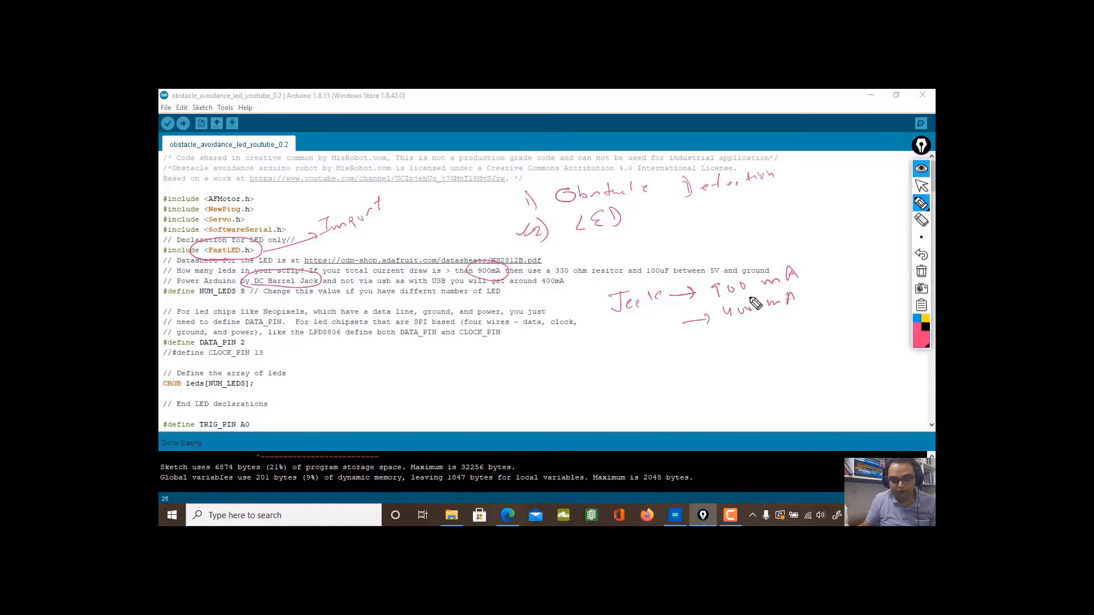
mouse_move(251, 378)
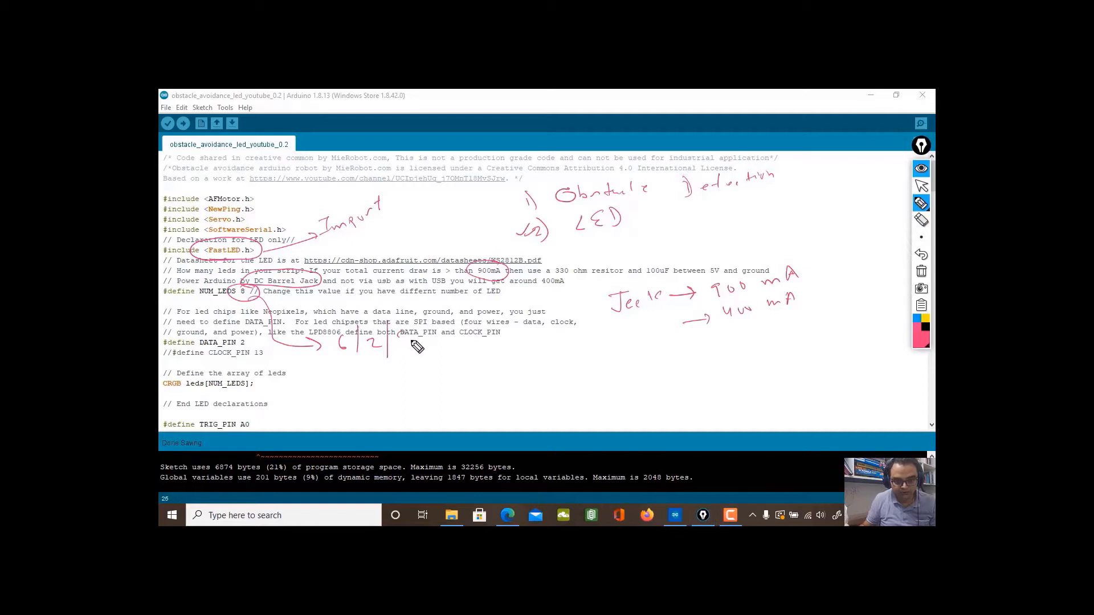
- Circle the 8 LED count and 900 mA barrel-jack note, mark the CLOCK_PIN line and clock wire, then clear the ink
drag(391, 342, 404, 345)
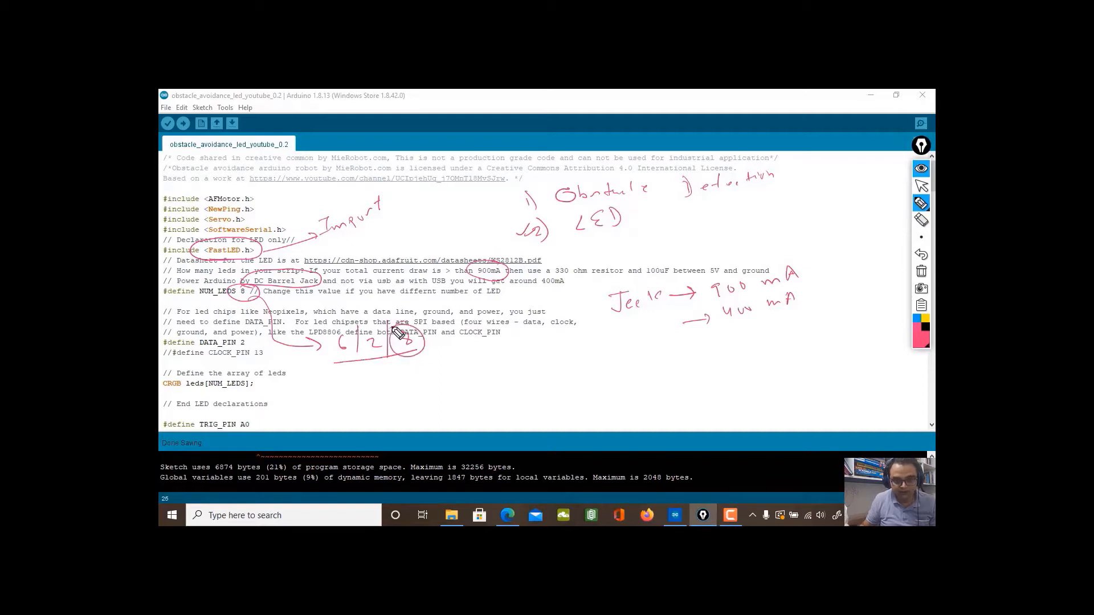
mouse_move(736, 286)
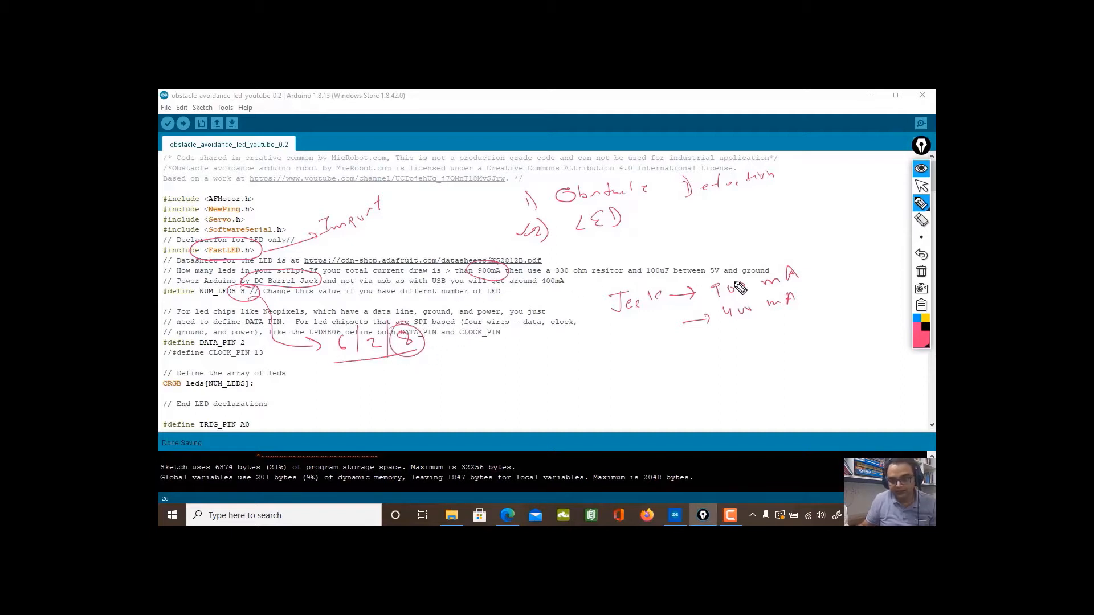
drag(722, 282, 750, 300)
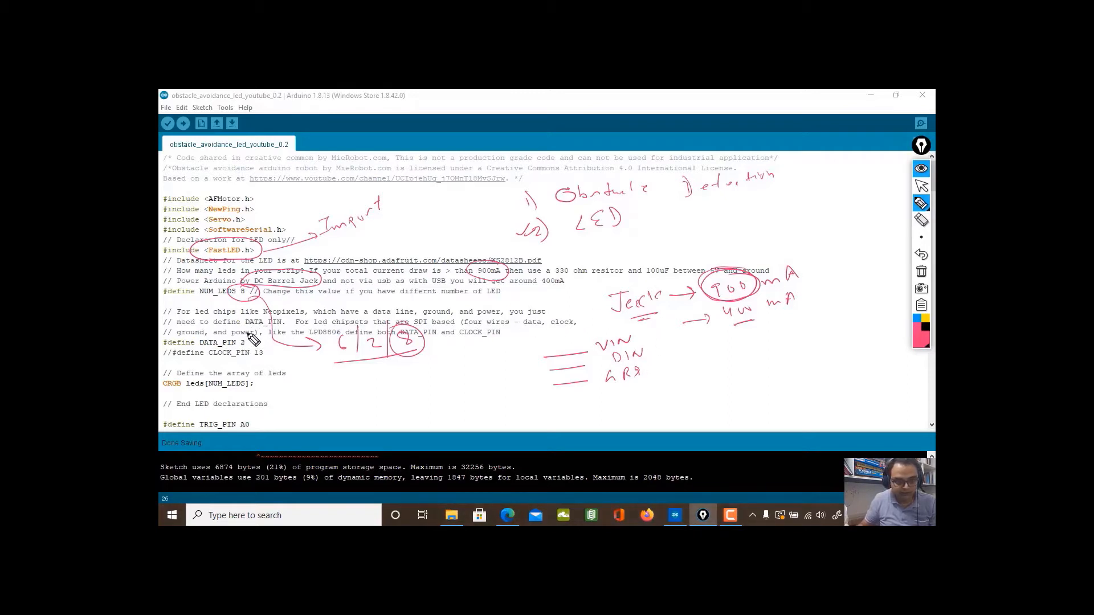
mouse_move(233, 348)
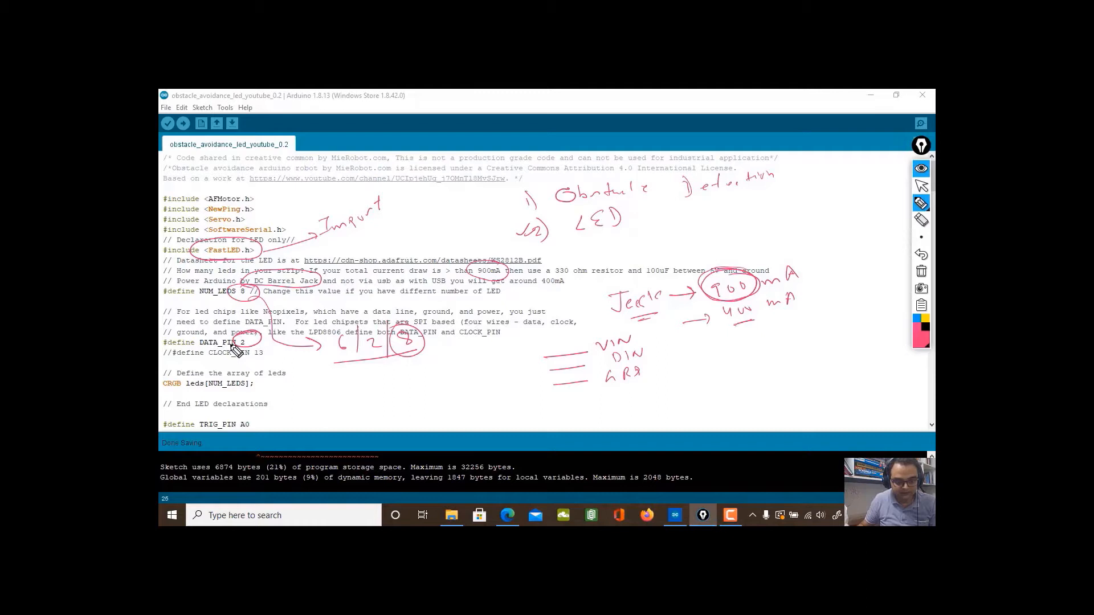
mouse_move(167, 373)
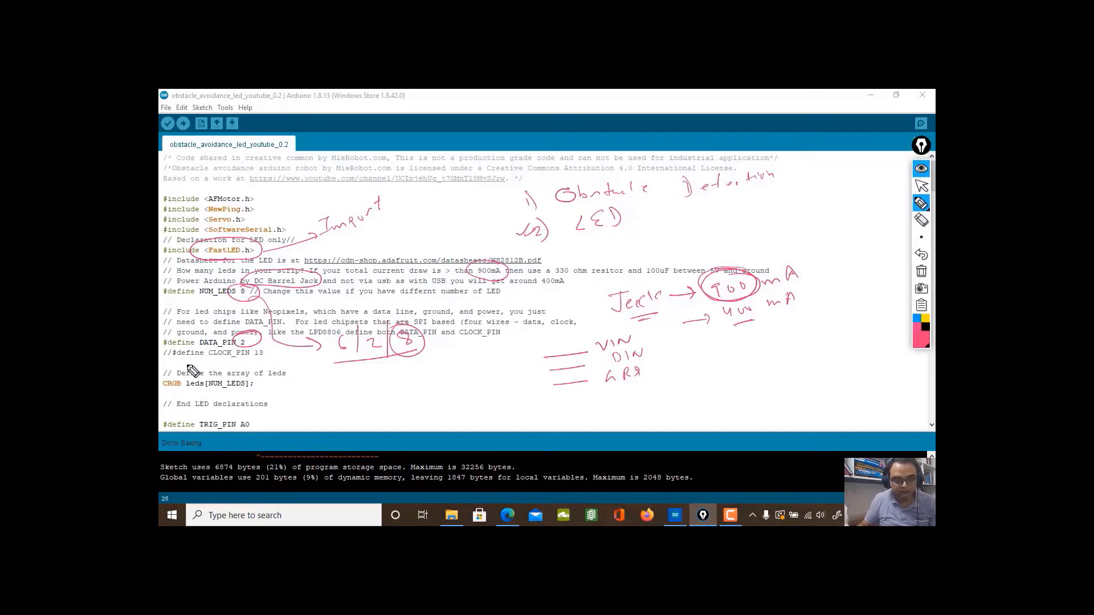
drag(181, 359, 269, 356)
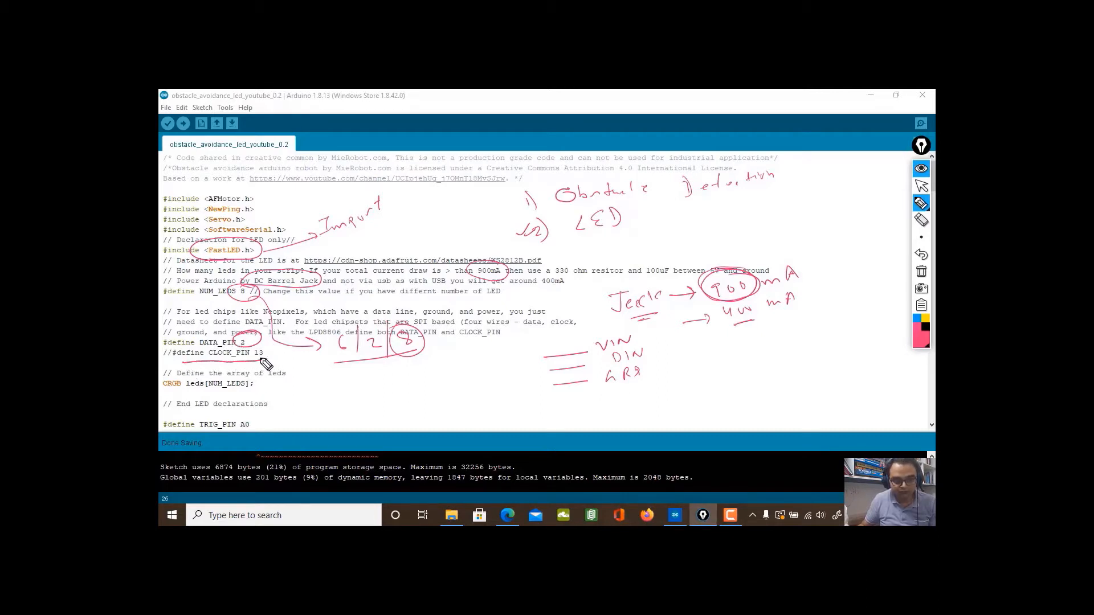
mouse_move(225, 376)
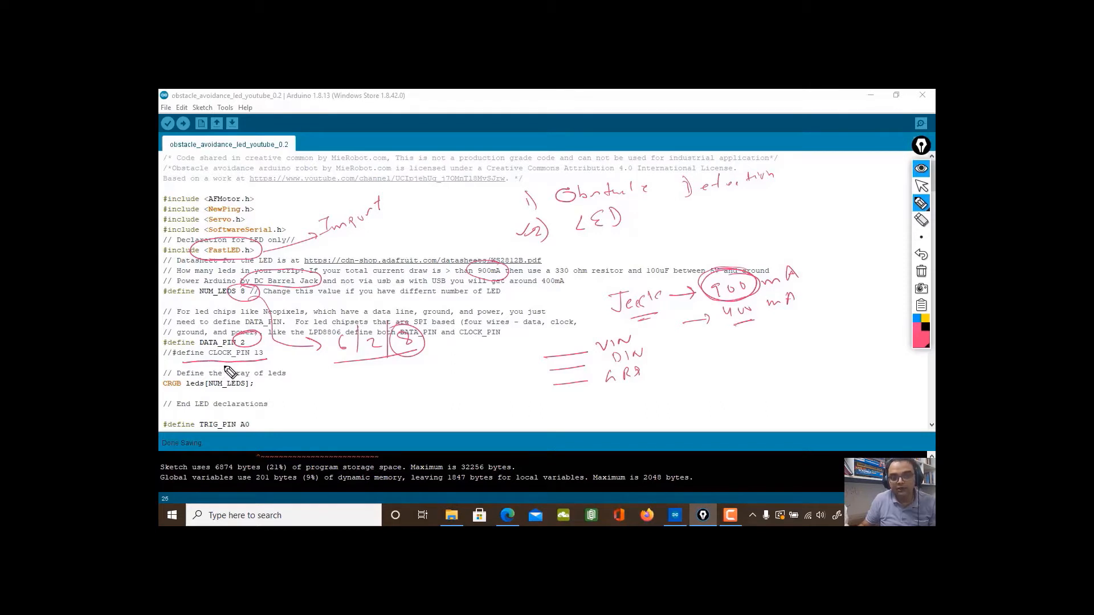
mouse_move(191, 380)
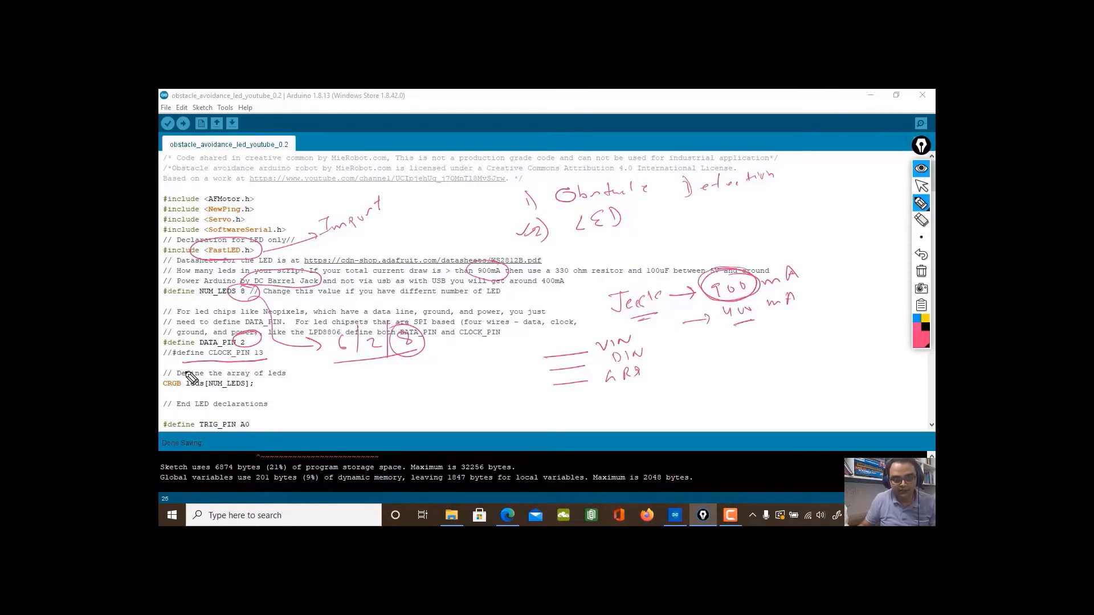
mouse_move(622, 400)
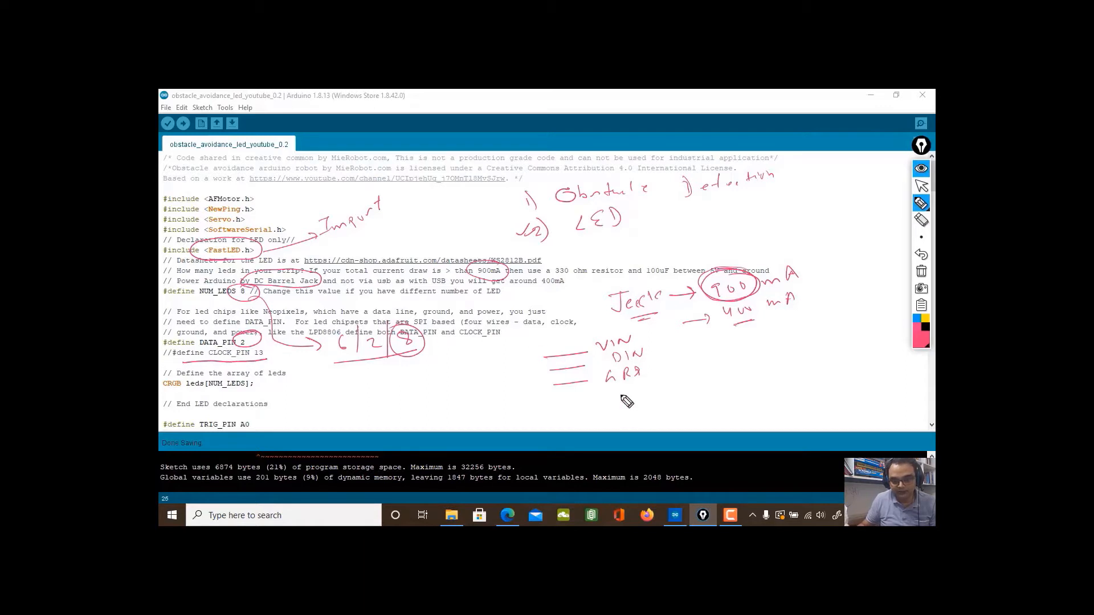
drag(561, 401, 638, 394)
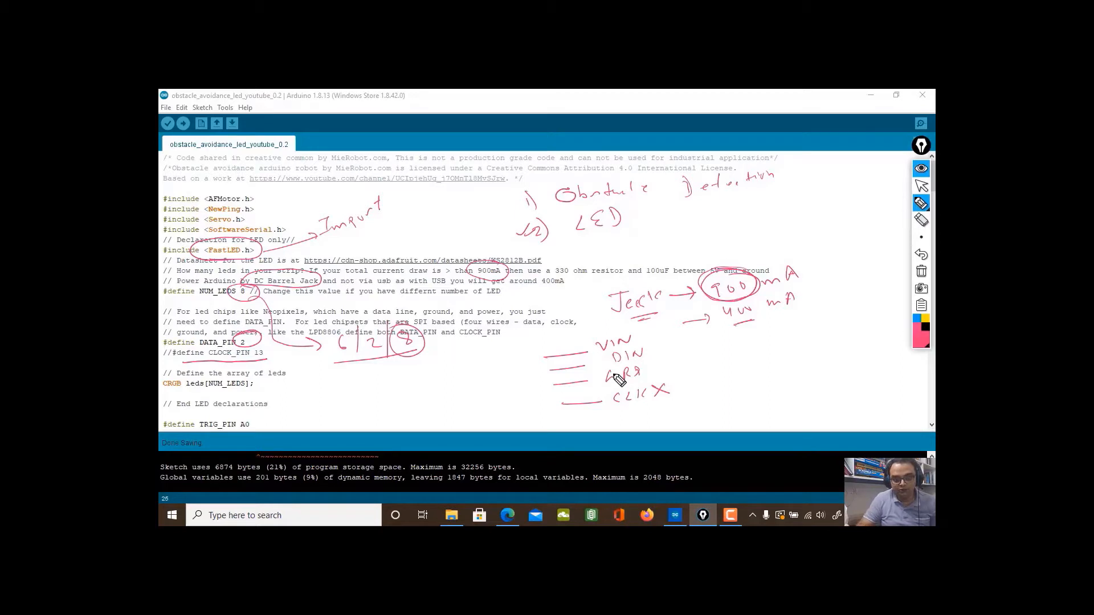
click(921, 203)
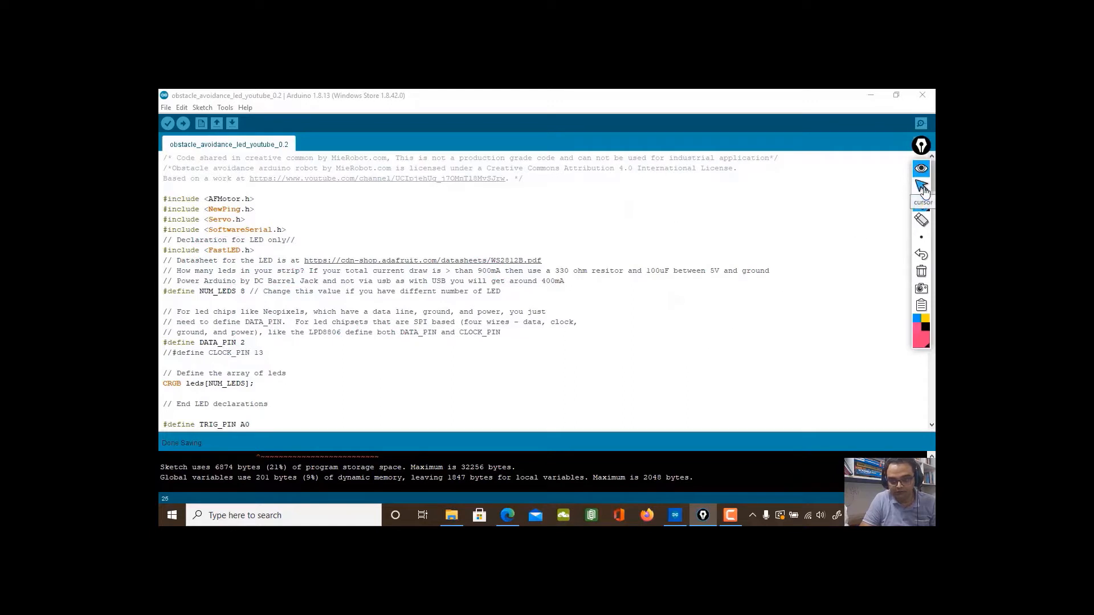
scroll(down, 3)
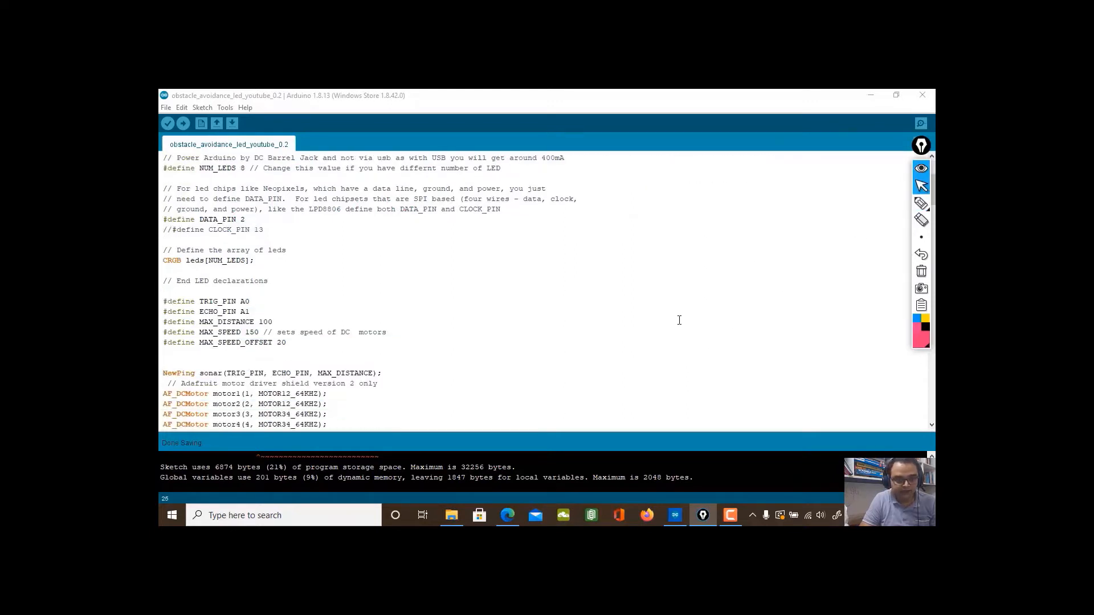
scroll(down, 3)
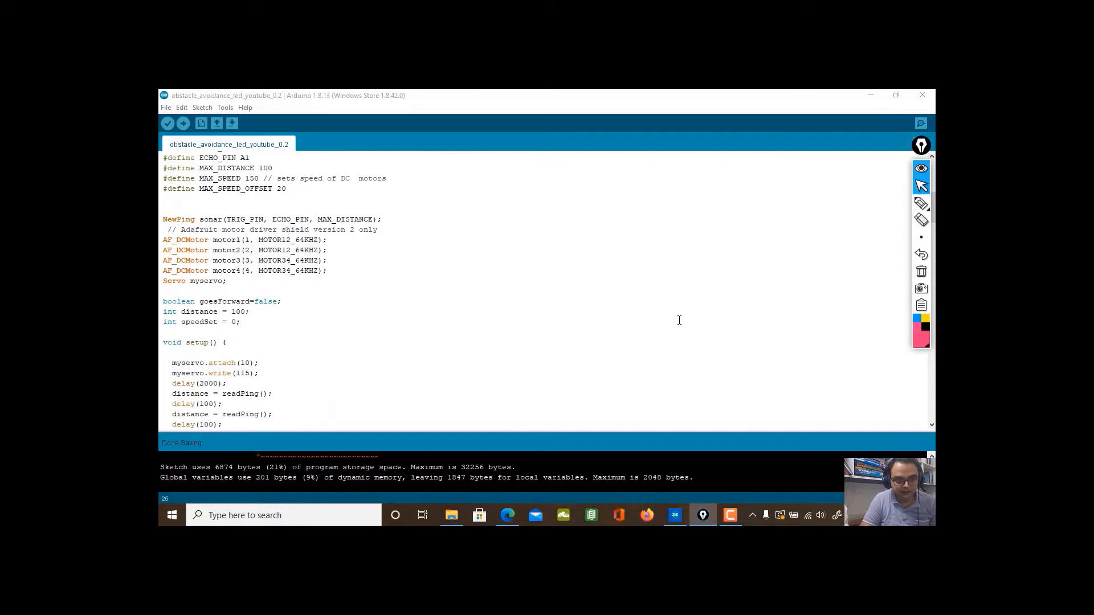
scroll(down, 3)
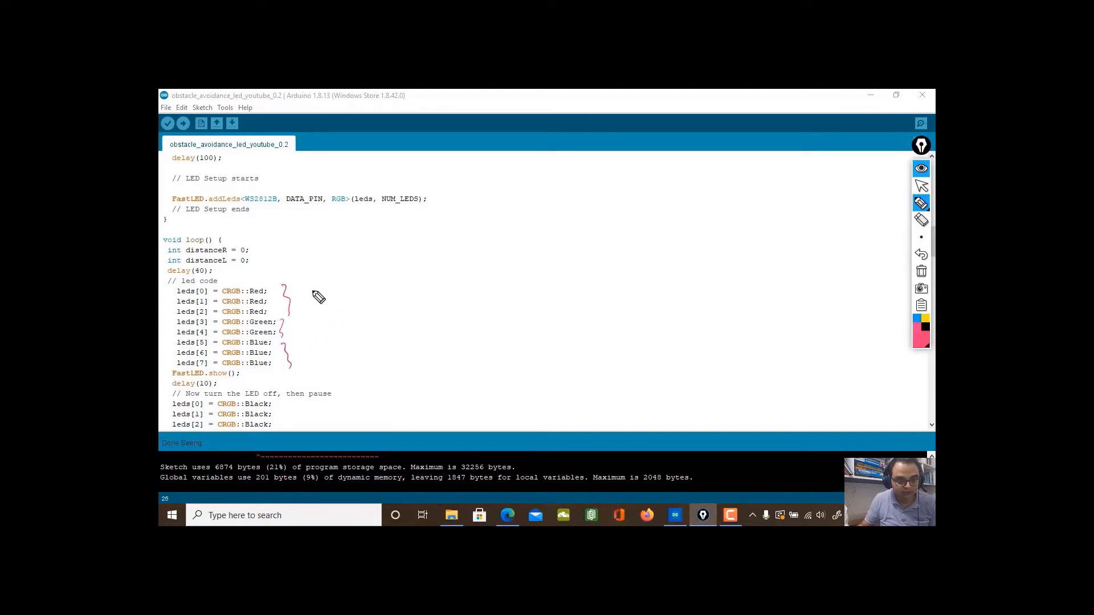
drag(307, 290, 300, 324)
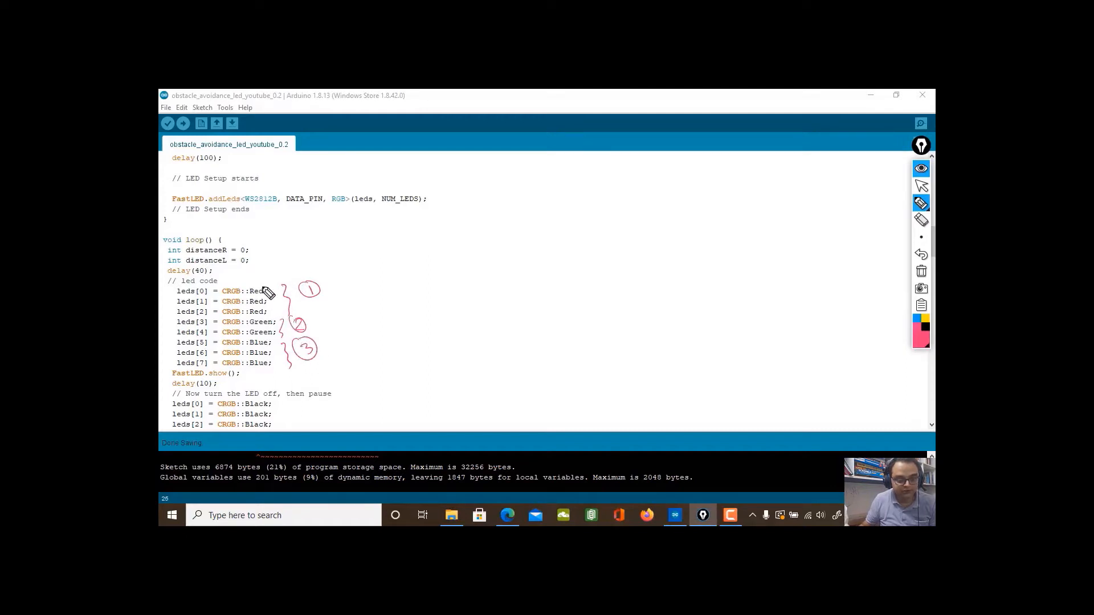
mouse_move(385, 257)
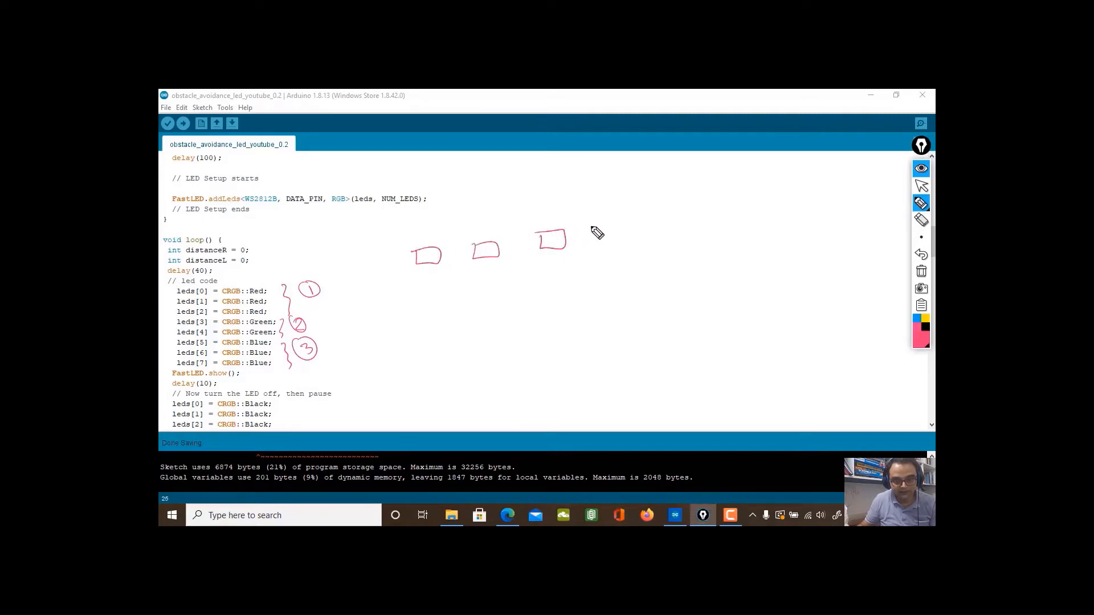
drag(618, 241, 663, 230)
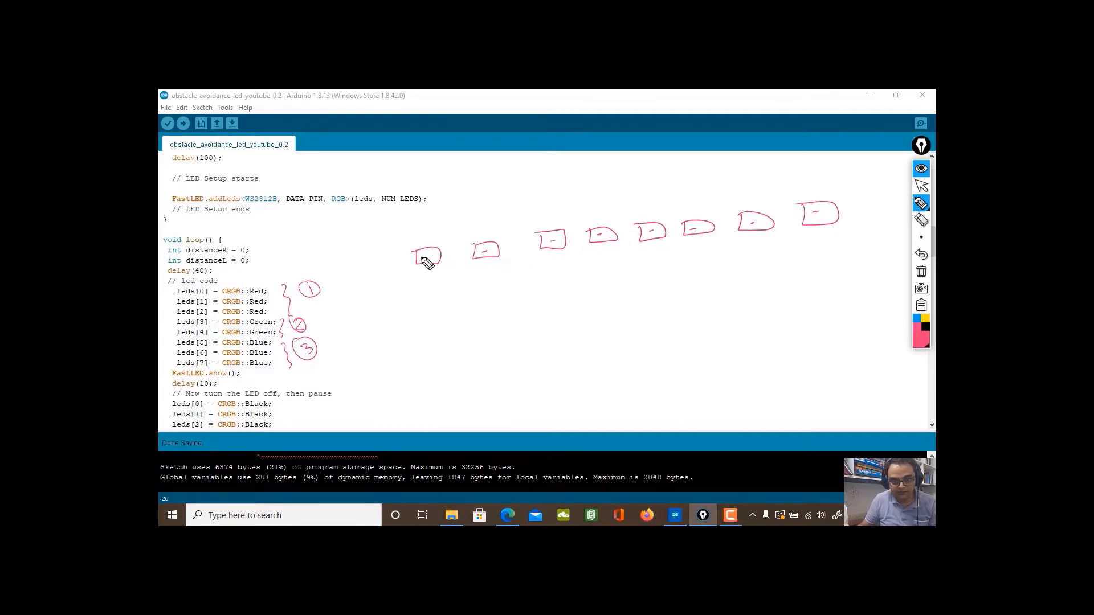
drag(328, 306, 380, 287)
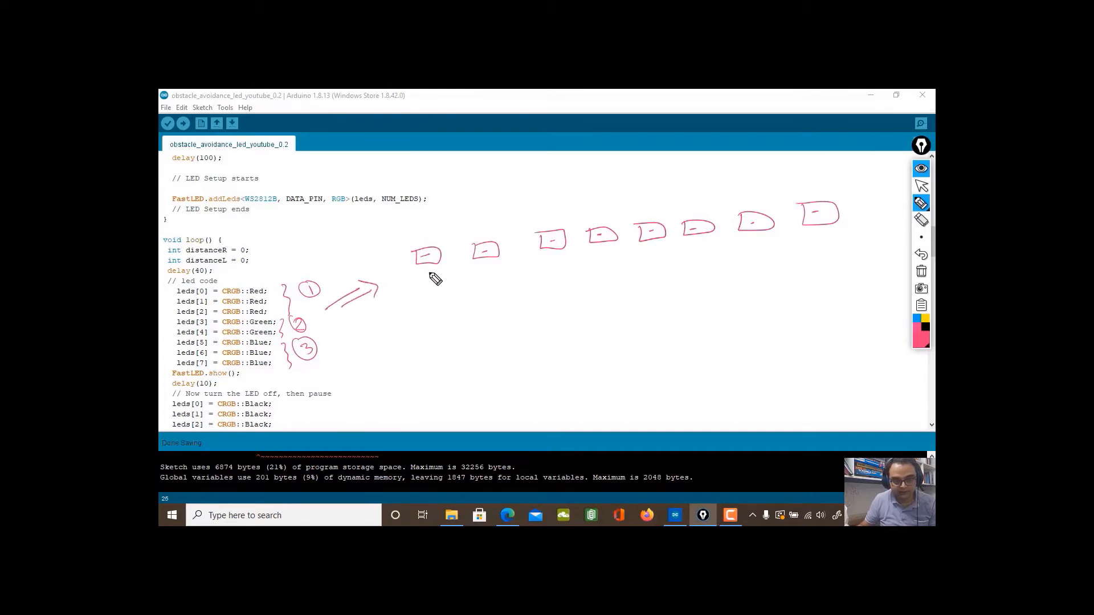
drag(433, 272, 481, 286)
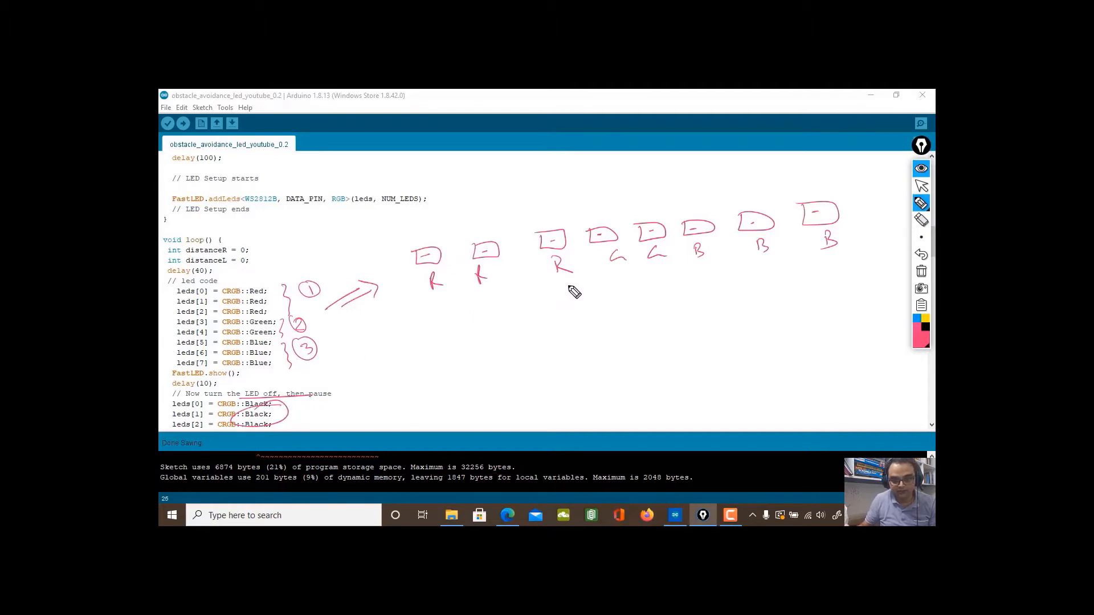
drag(565, 282, 611, 342)
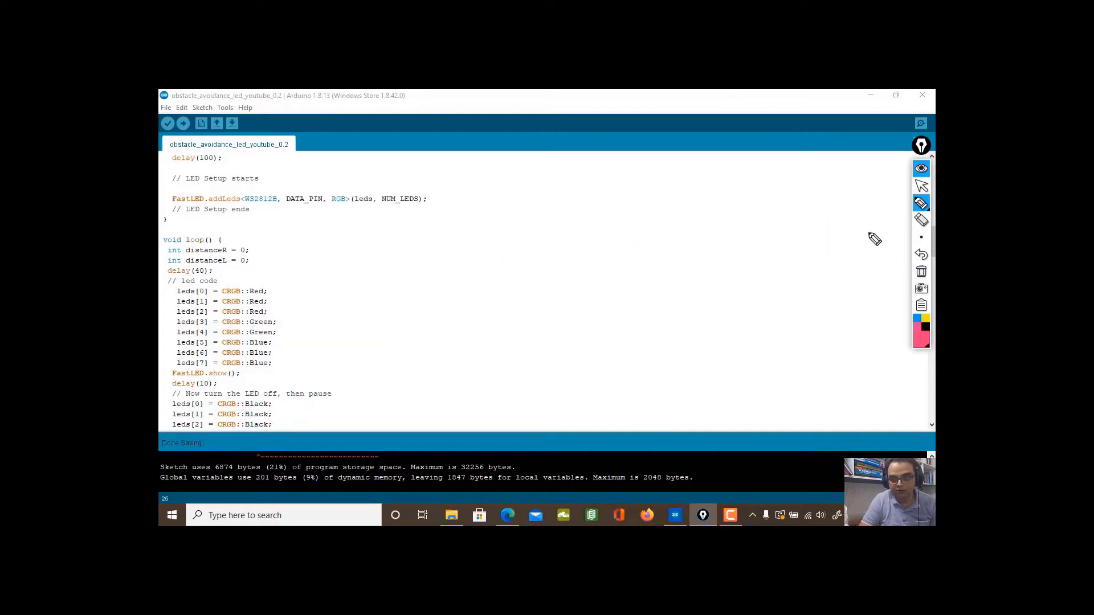
mouse_move(609, 357)
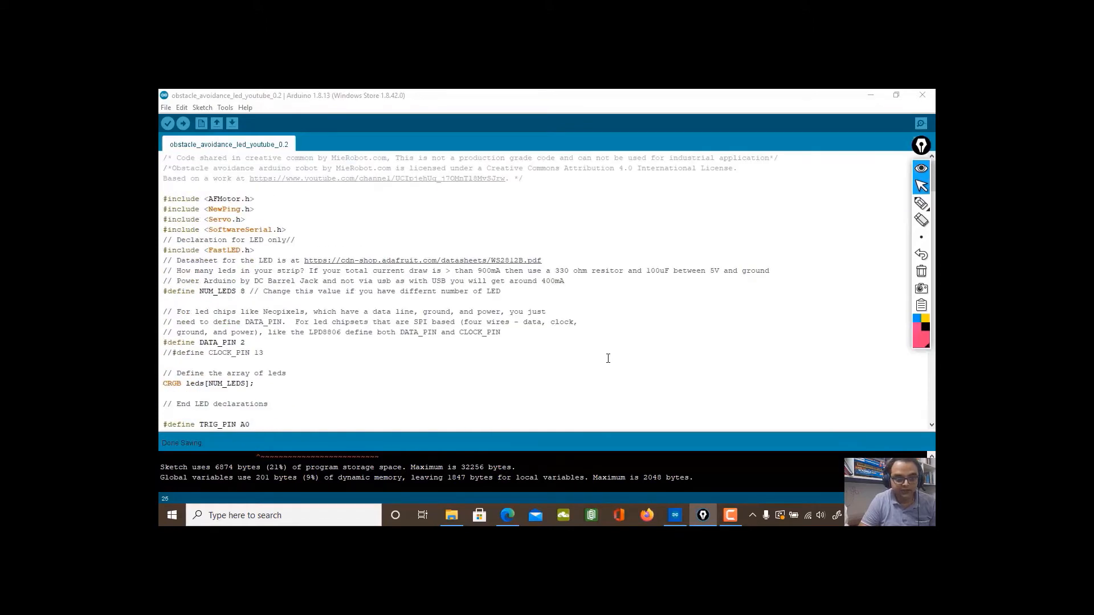
- Circle the TRIG_PIN and ECHO_PIN defines and write '180' beside the MAX_SPEED value
scroll(down, 3)
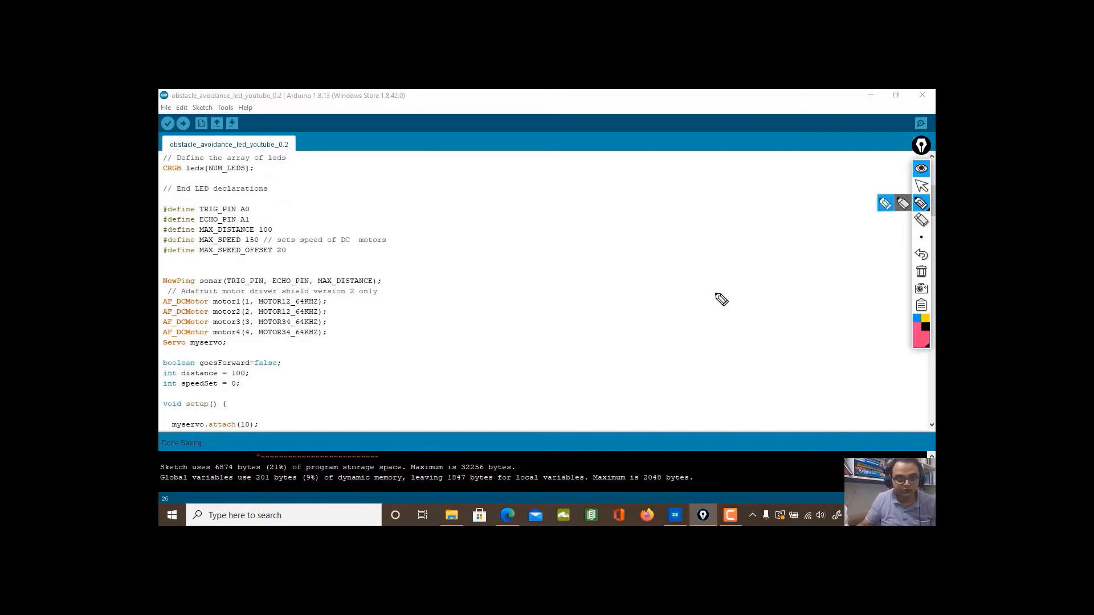
mouse_move(274, 210)
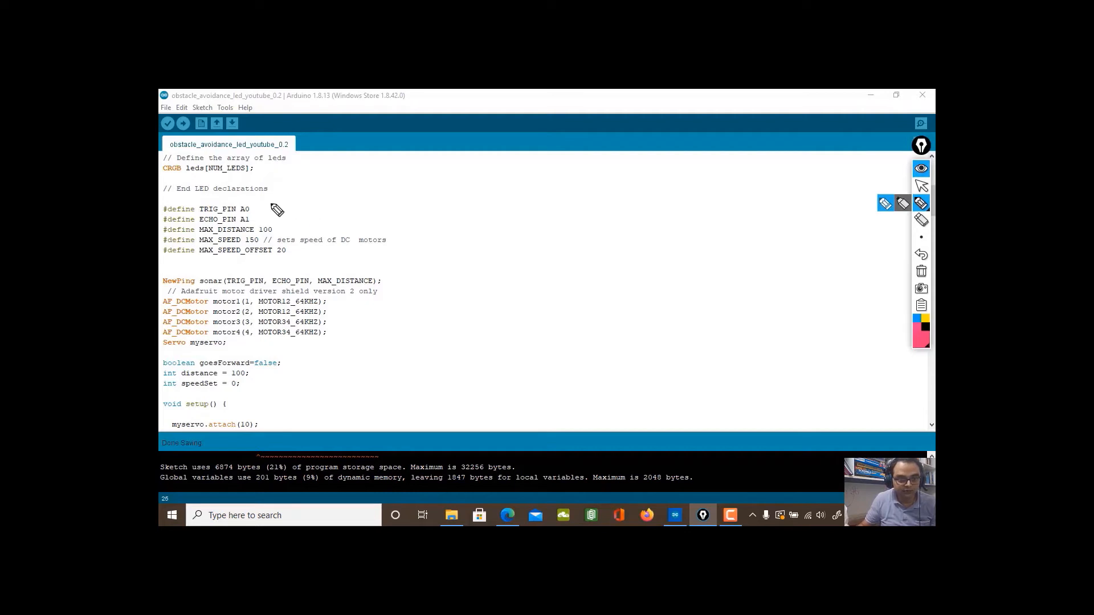
drag(223, 209, 266, 229)
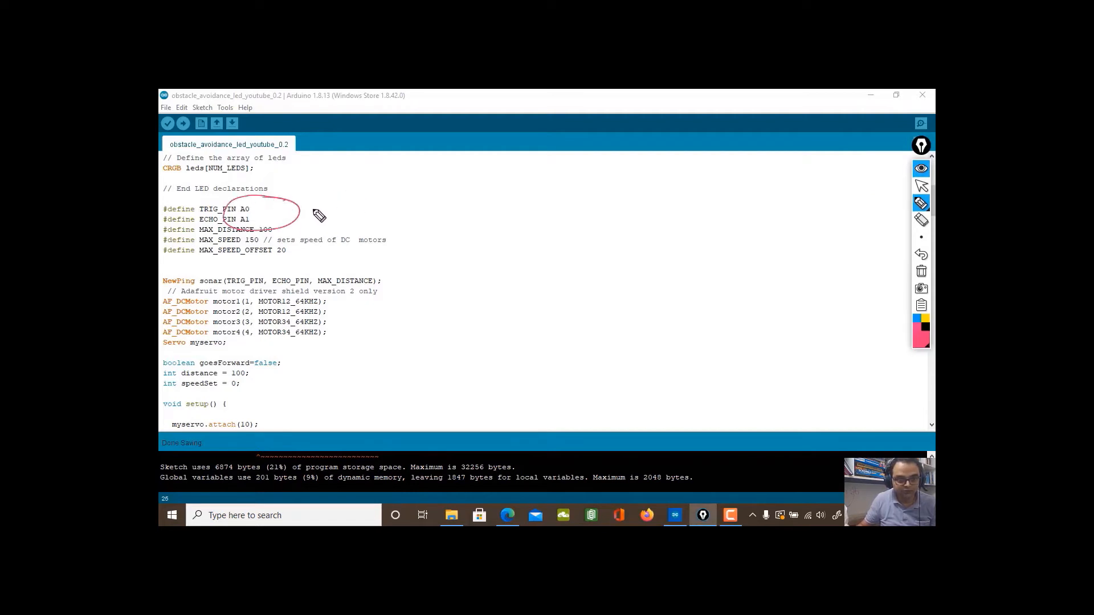
drag(299, 213, 418, 181)
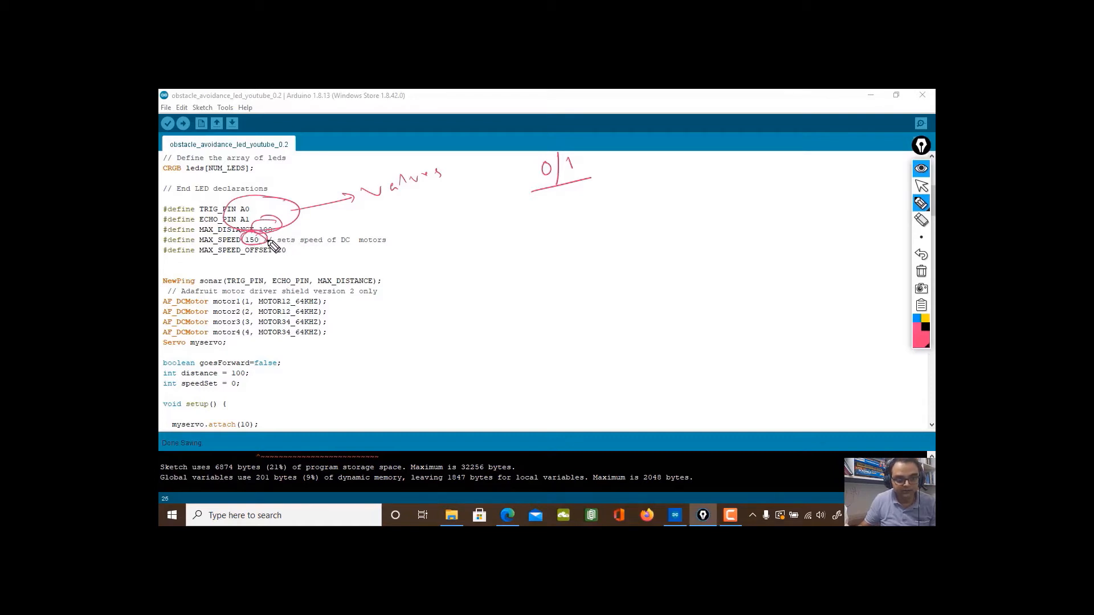
drag(272, 230, 453, 224)
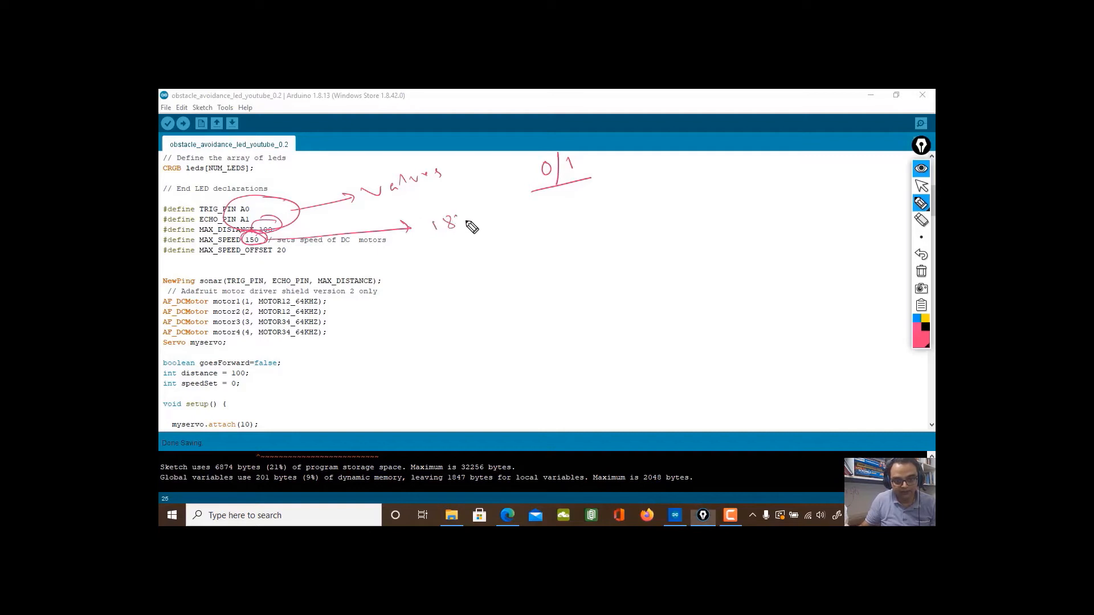
drag(436, 223, 471, 227)
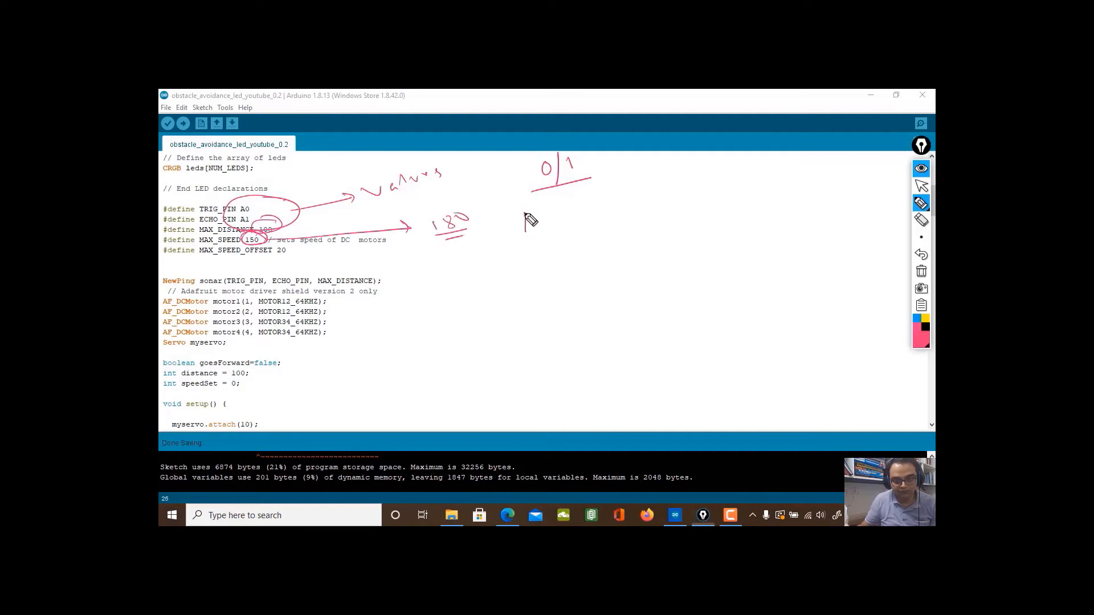
- Note 'Fine tune' on the speed lines and label the motor declarations 'AF', 'm-DRIVER', 'Ver-2'
drag(522, 220, 607, 209)
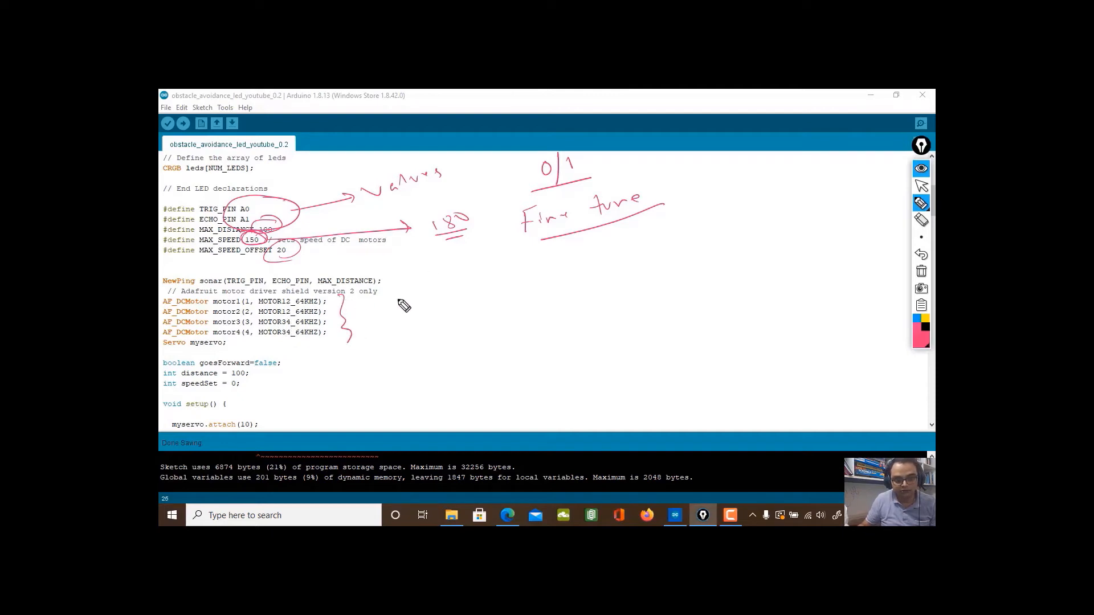
drag(365, 306, 454, 286)
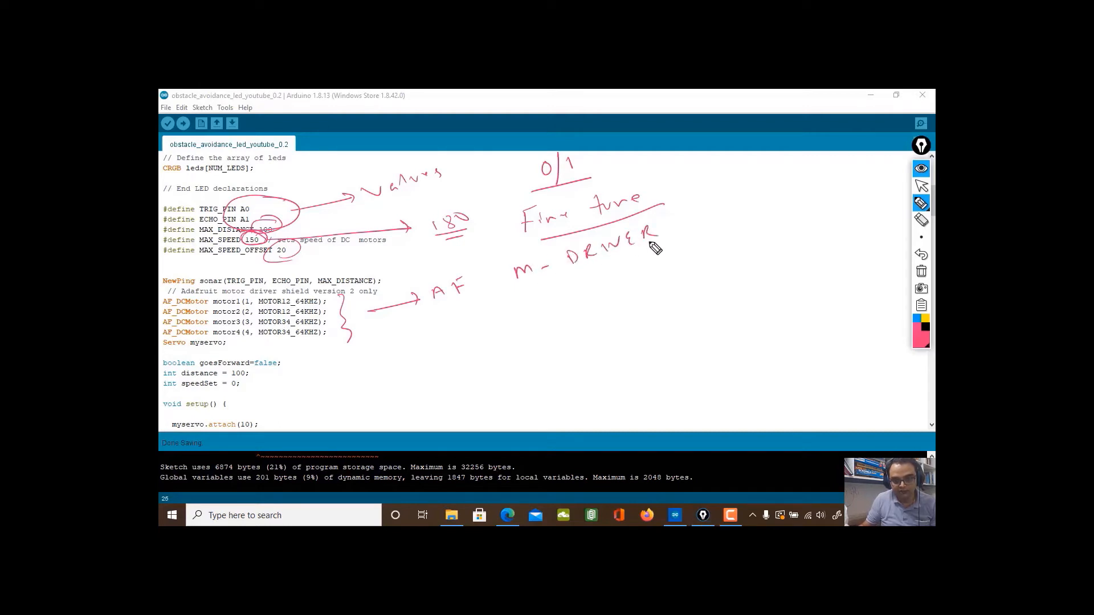
drag(687, 217, 772, 203)
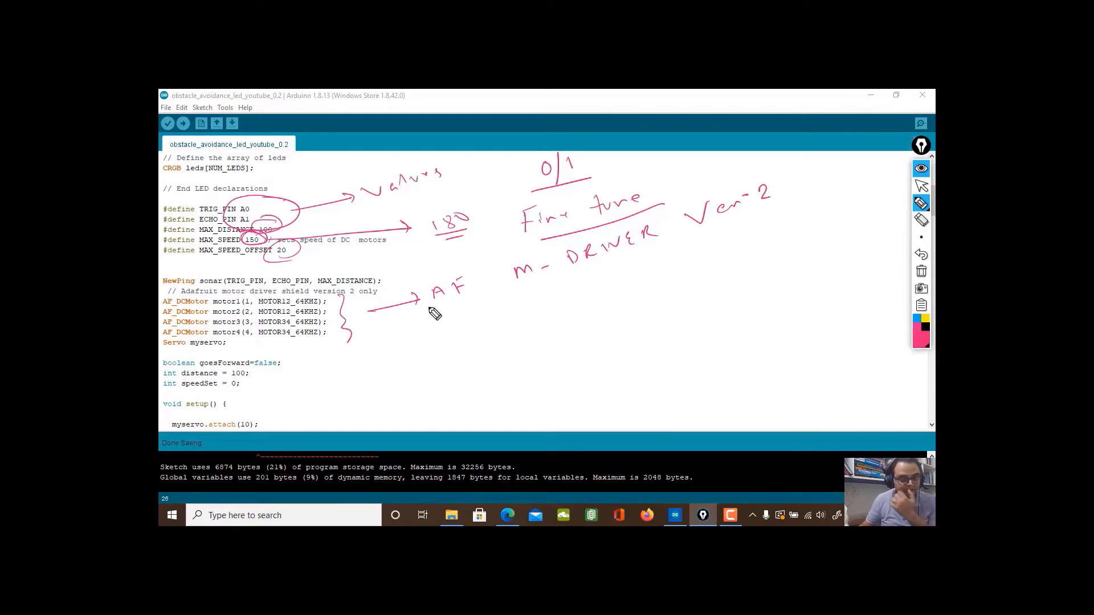
mouse_move(232, 326)
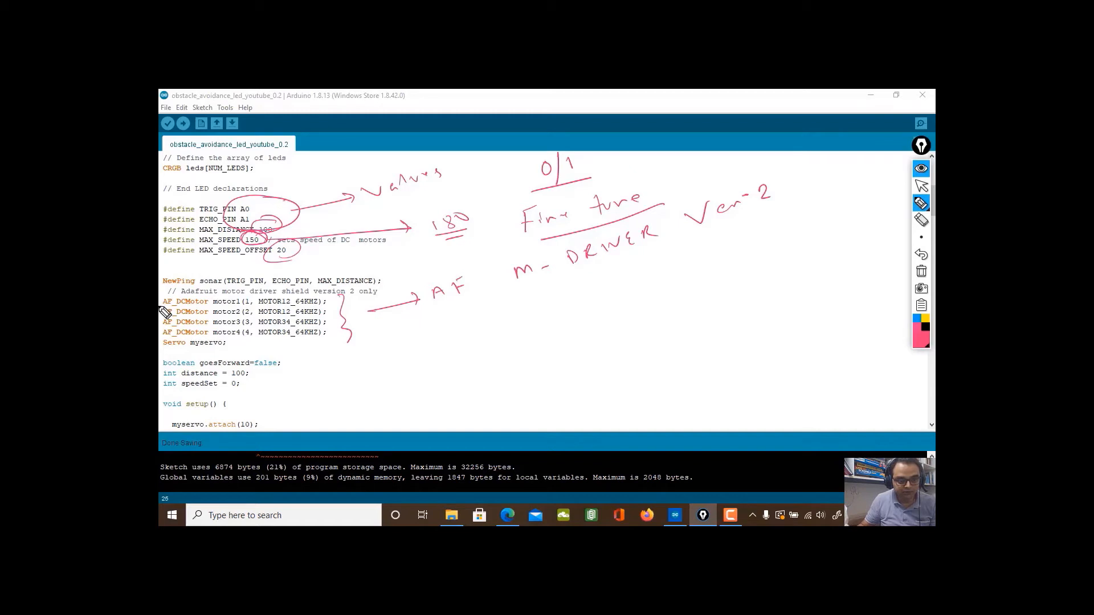
mouse_move(165, 340)
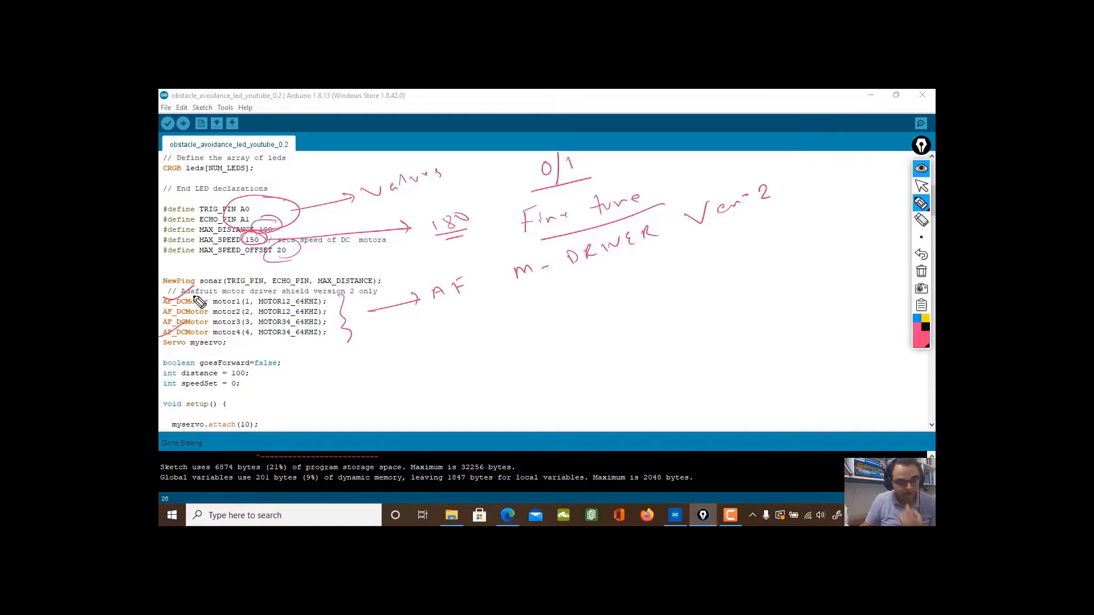
mouse_move(209, 342)
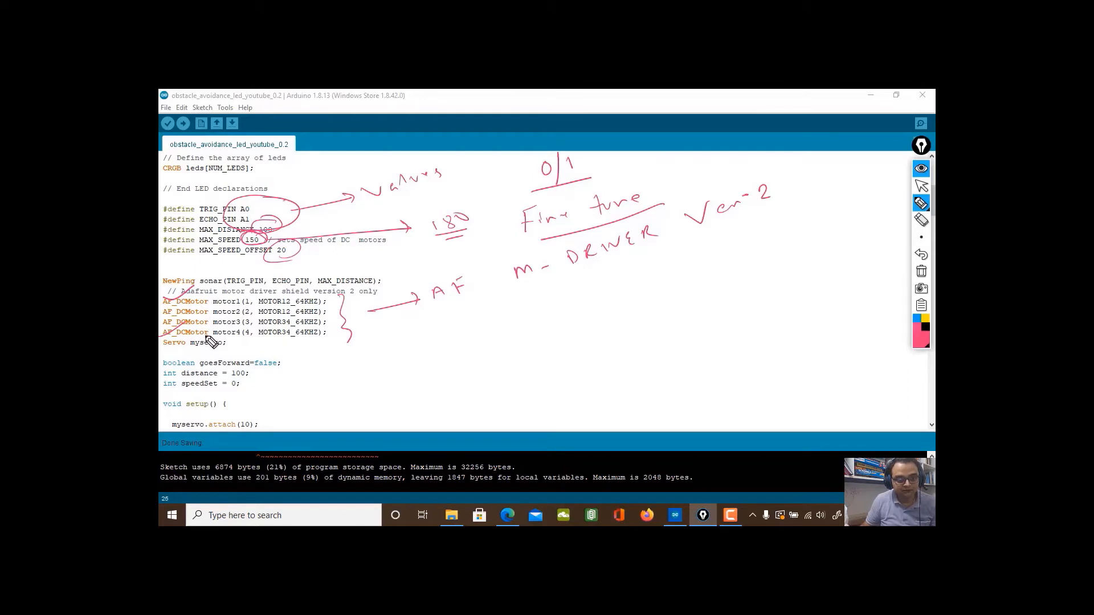
mouse_move(300, 326)
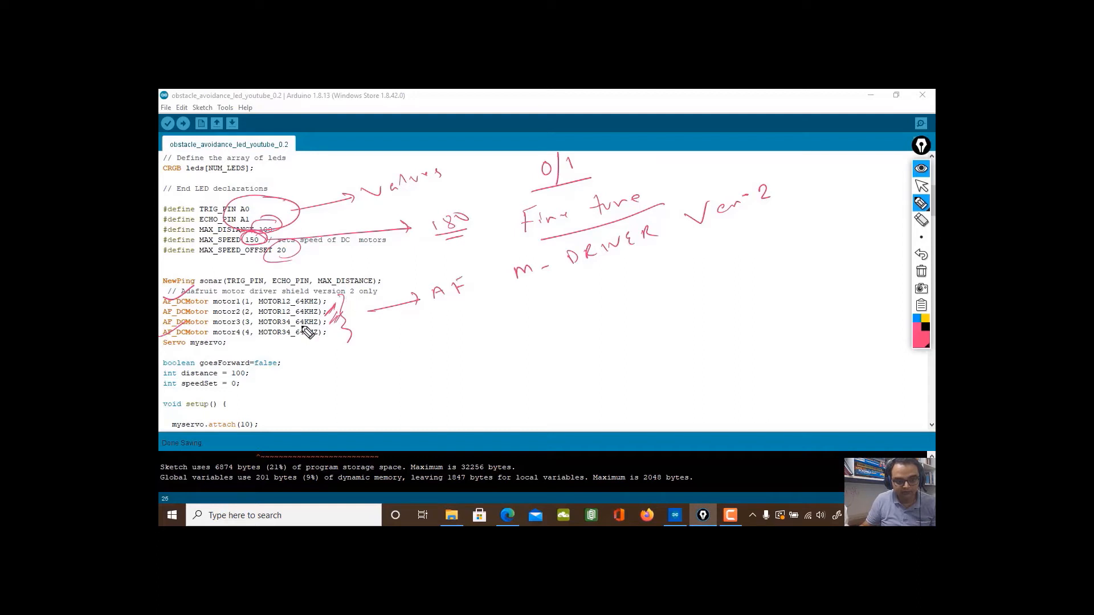
mouse_move(322, 317)
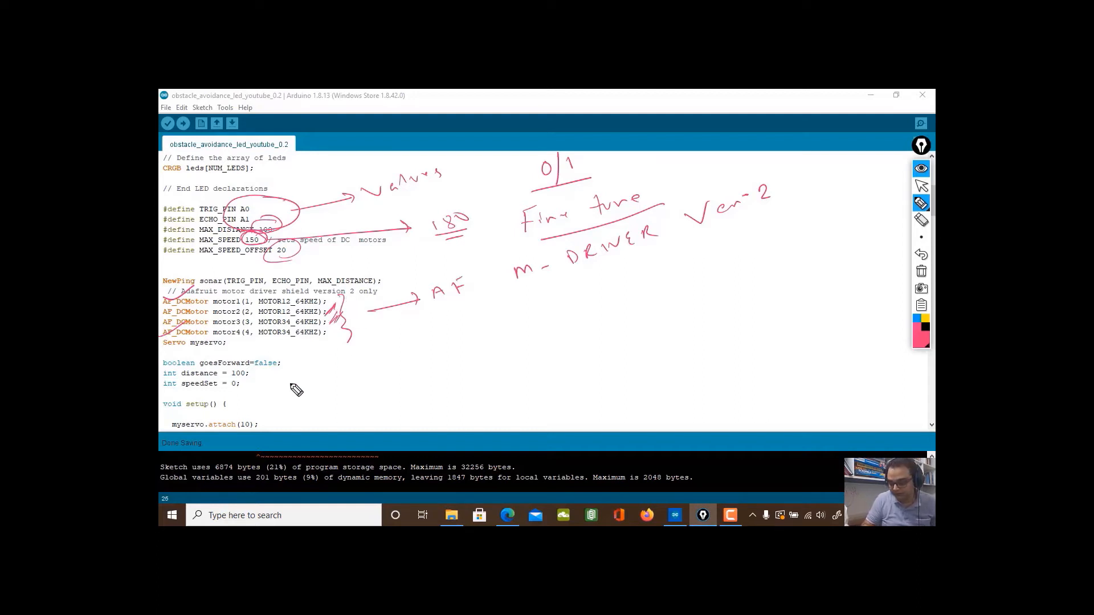
mouse_move(276, 323)
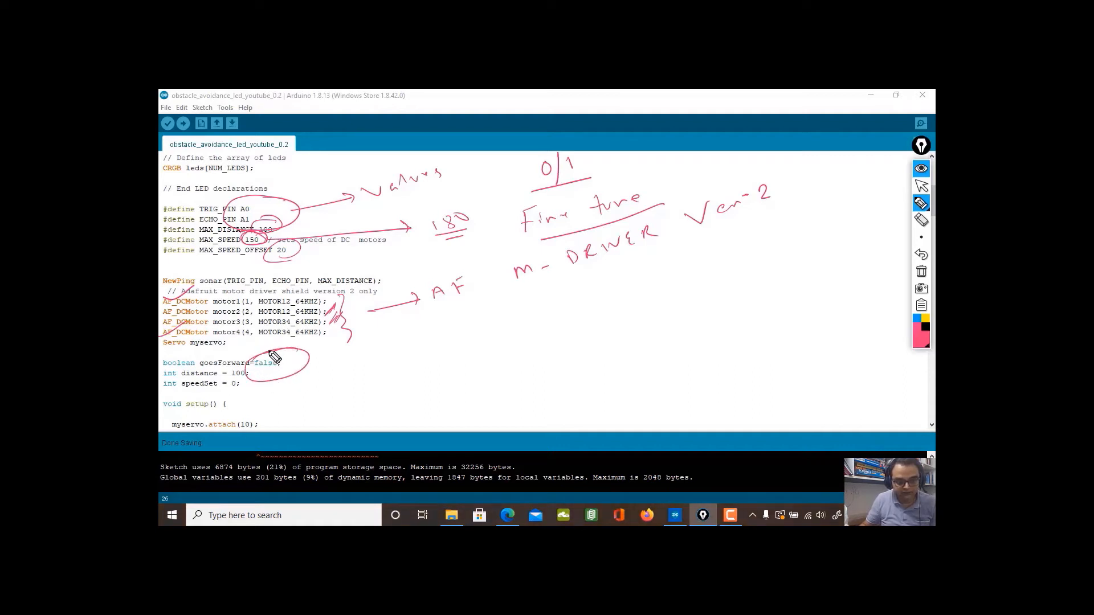
mouse_move(417, 354)
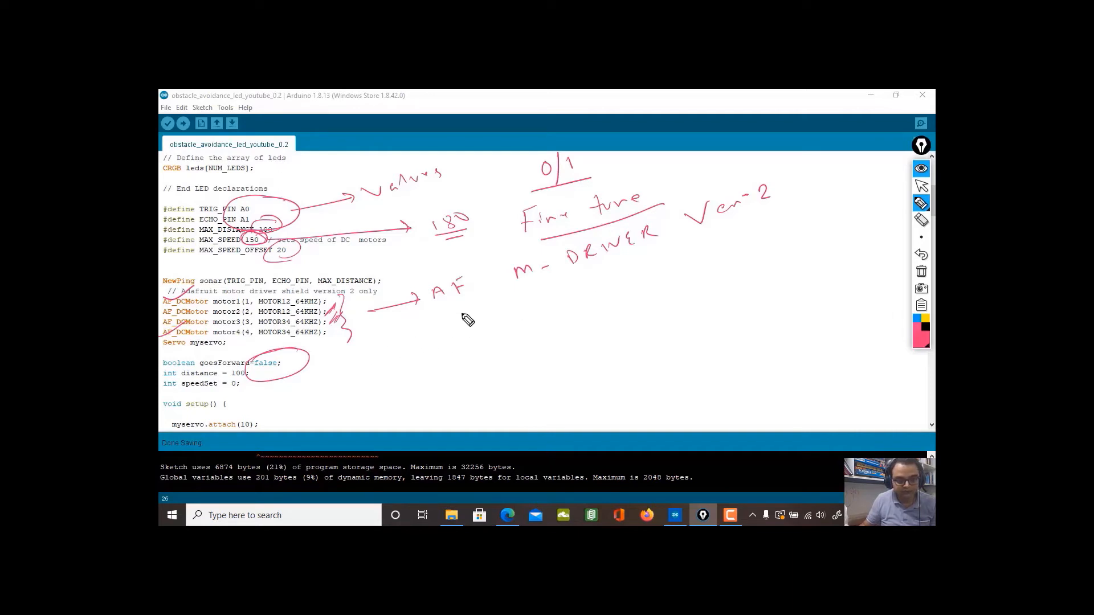
mouse_move(661, 307)
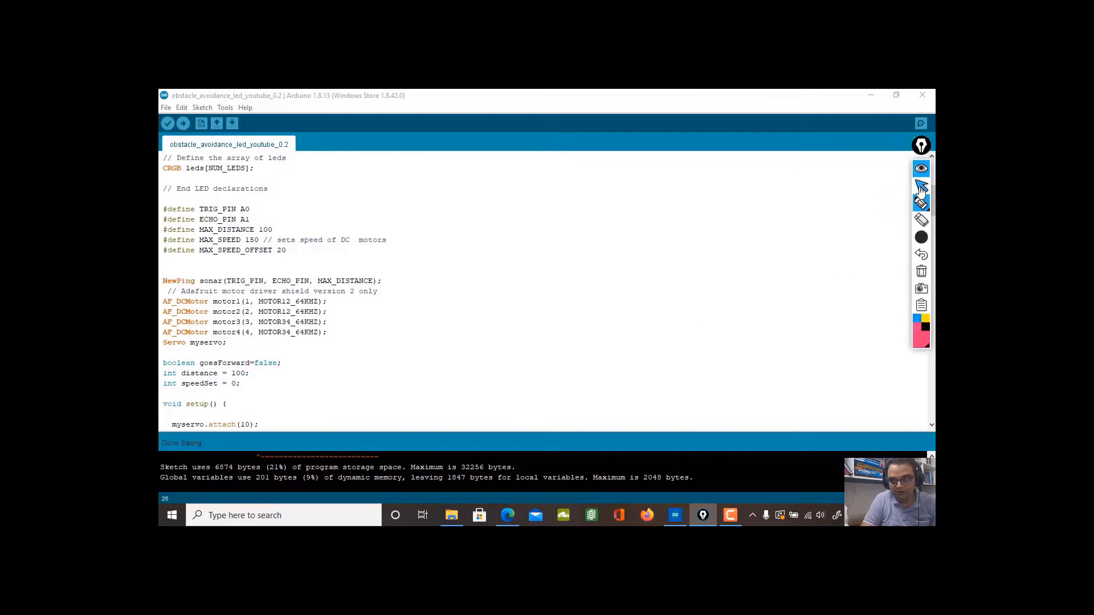
- Scroll down through loop(), lookRight, readPing and moveForward to the turnRight and turnLeft functions
scroll(down, 3)
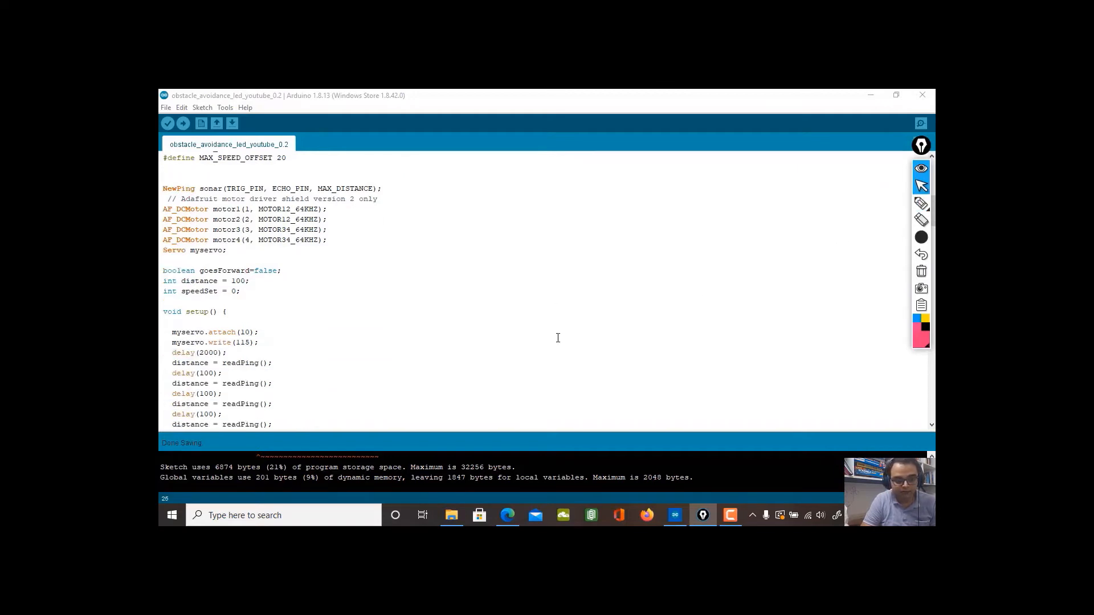
scroll(down, 3)
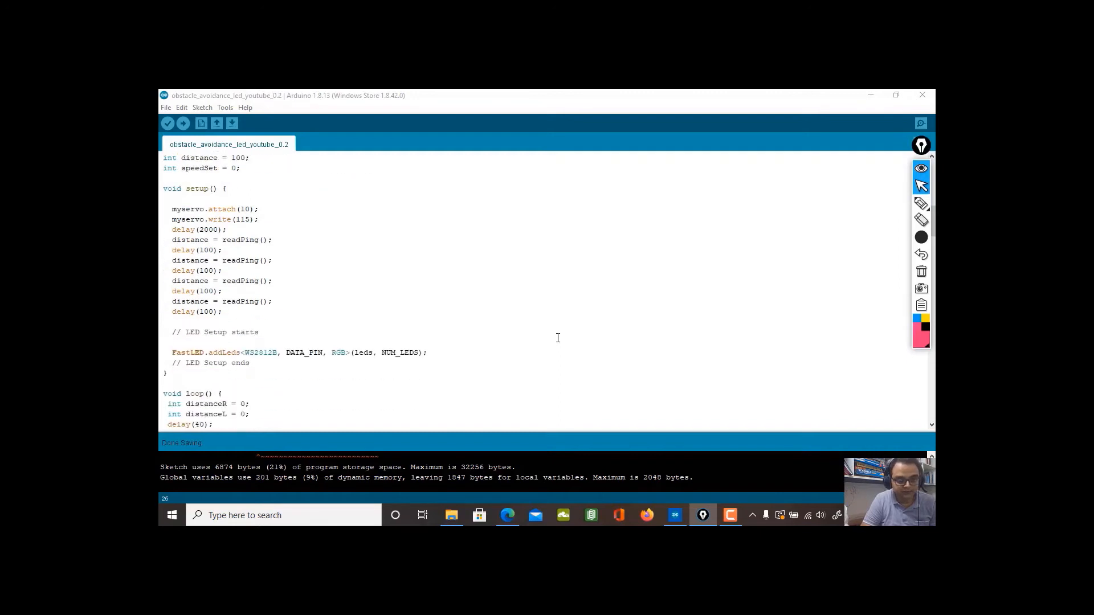
scroll(down, 3)
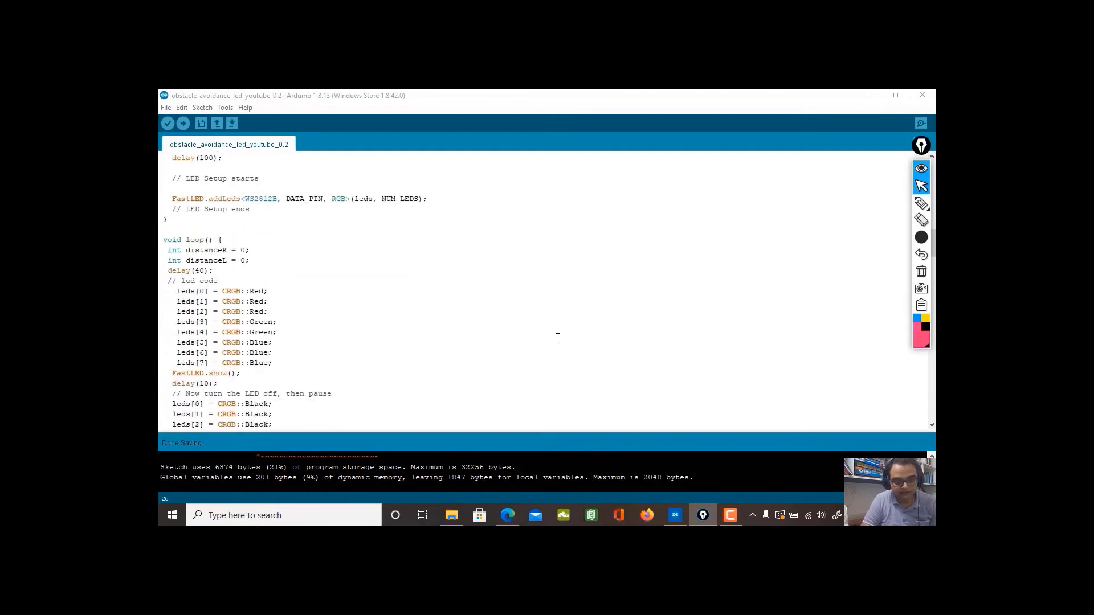
scroll(down, 3)
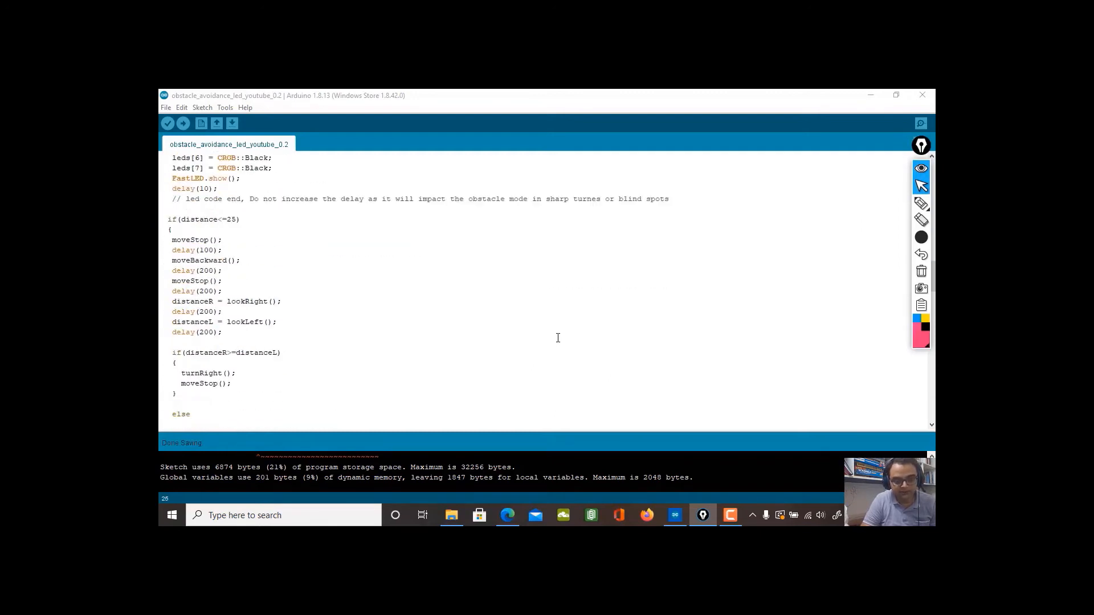
scroll(down, 3)
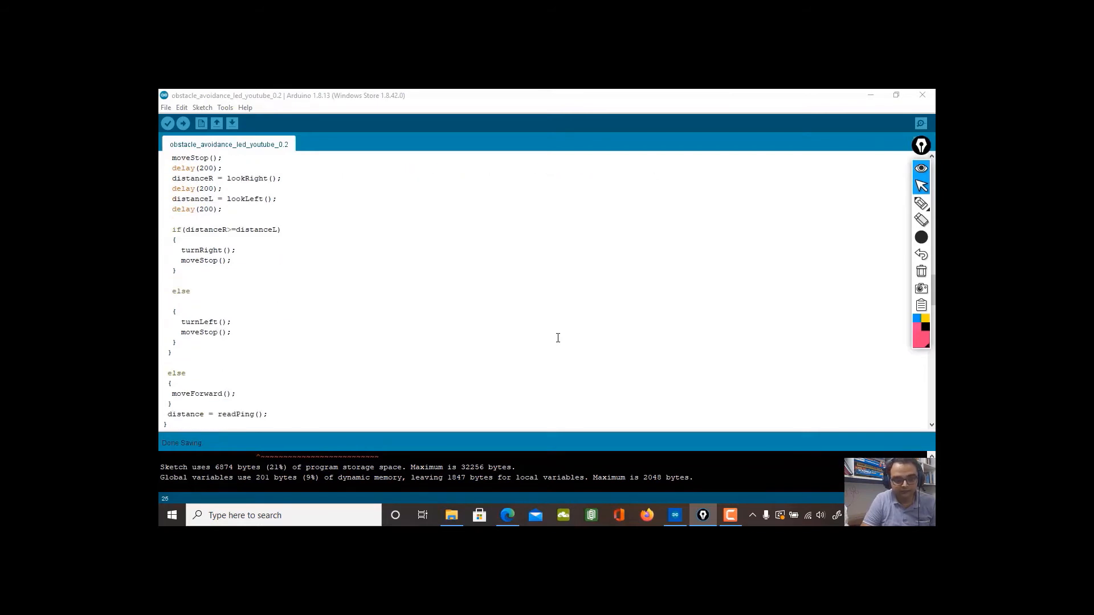
scroll(down, 3)
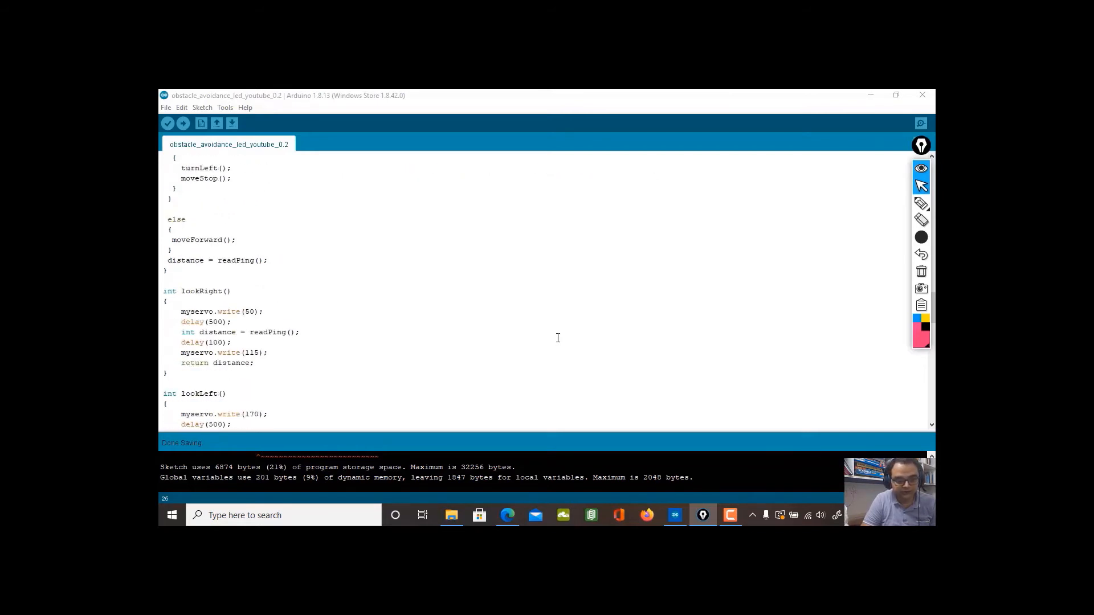
scroll(down, 3)
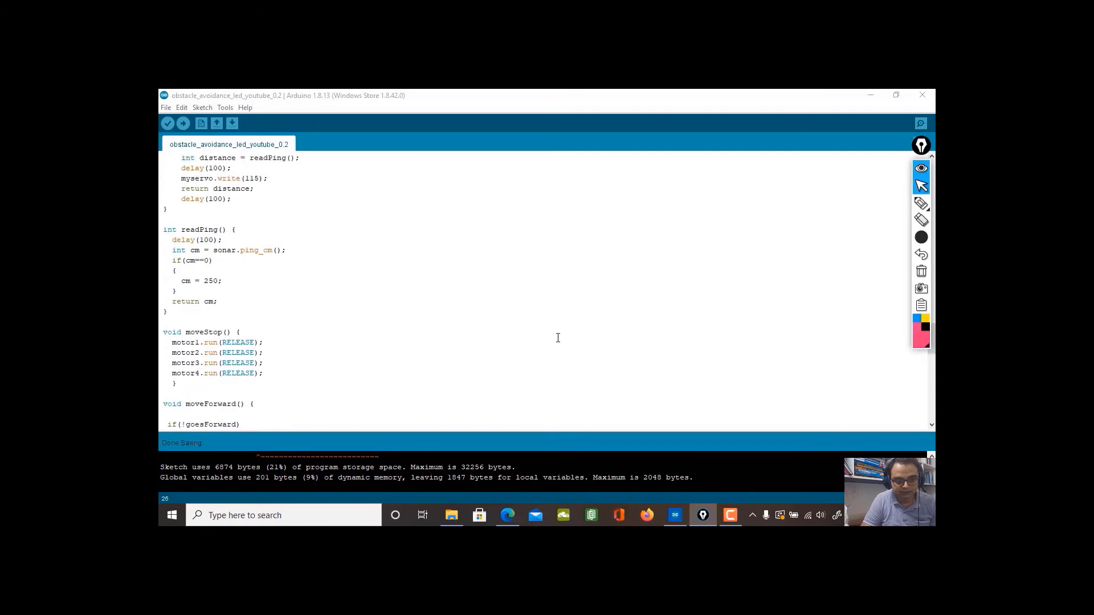
scroll(down, 3)
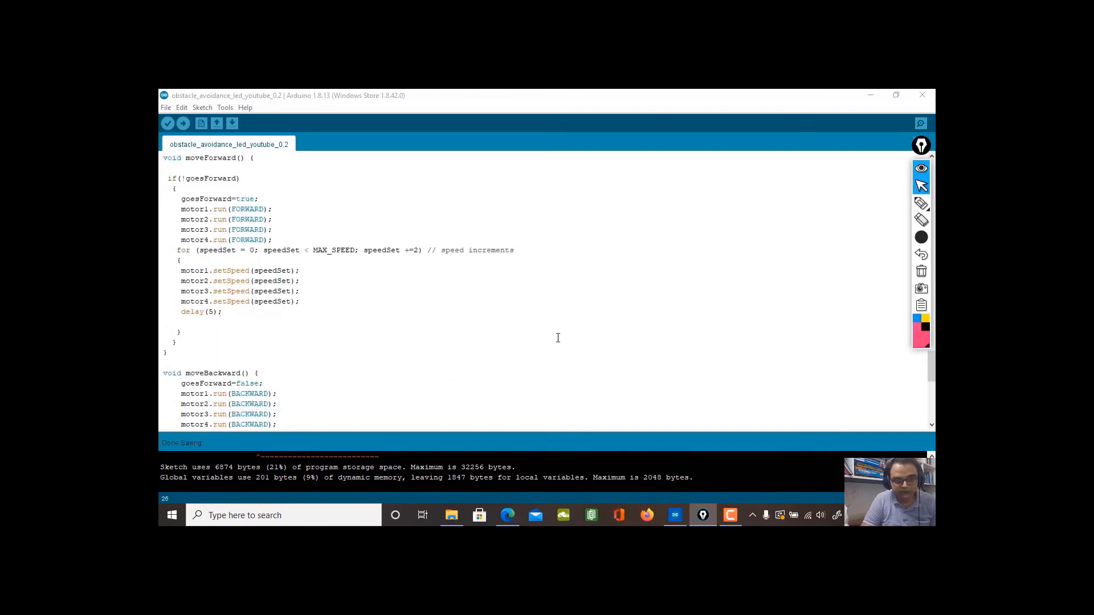
scroll(down, 3)
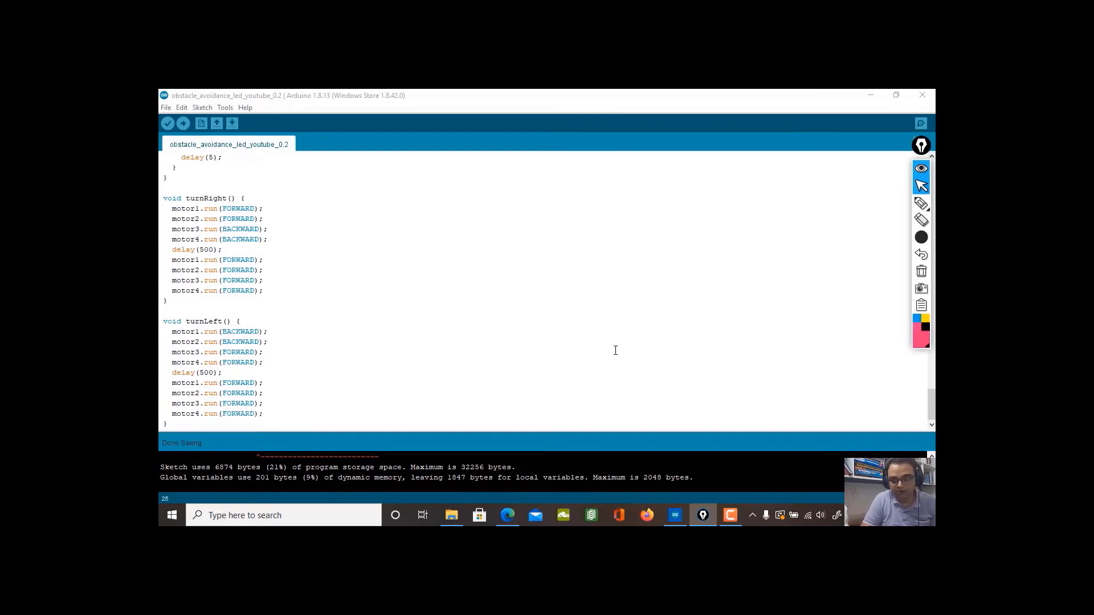
- Switch to the browser showing the Arduino-LED-smiley-obstacle-robot repository, toggling the red pen on and off
click(507, 515)
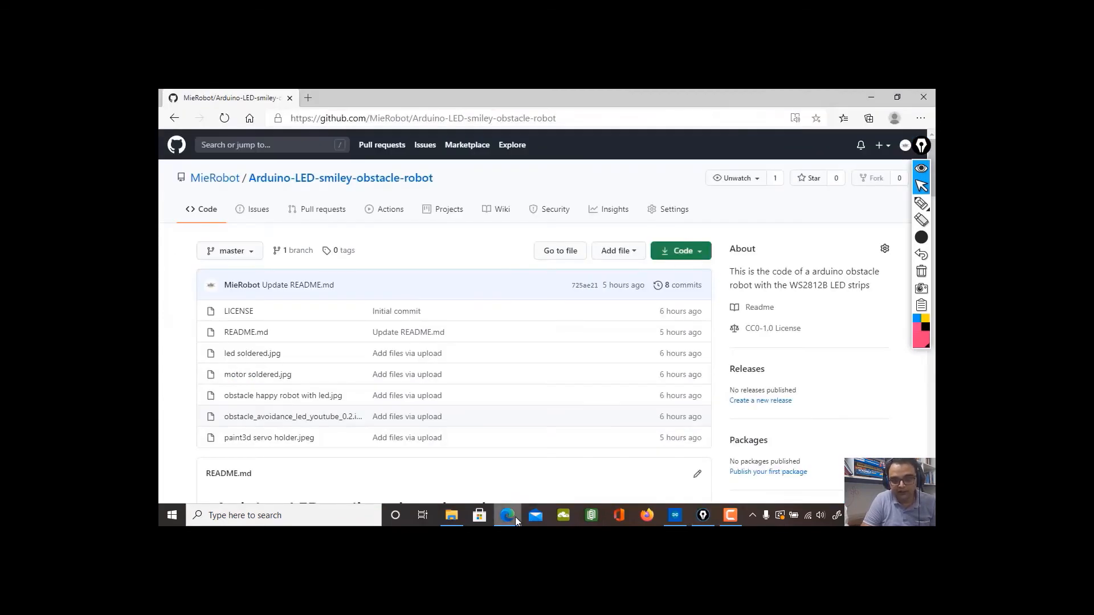
mouse_move(876, 198)
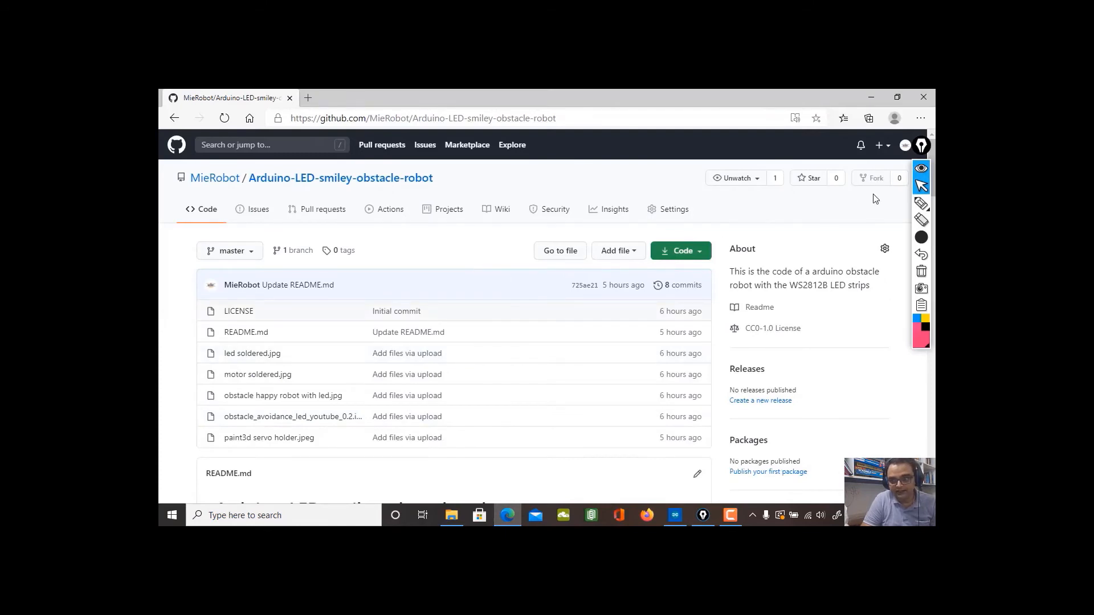
click(921, 203)
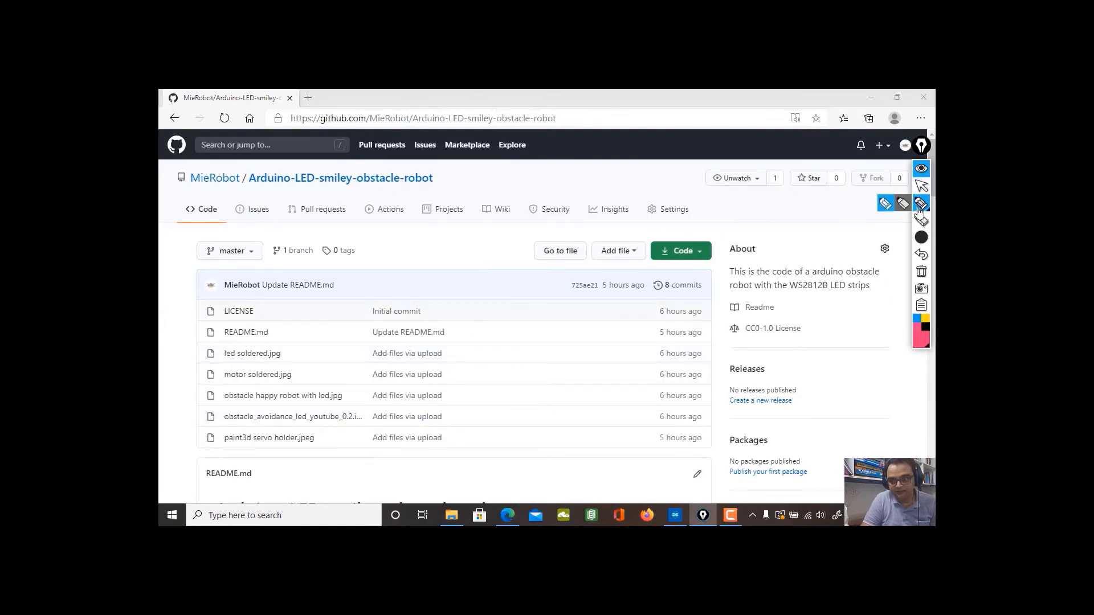
mouse_move(386, 139)
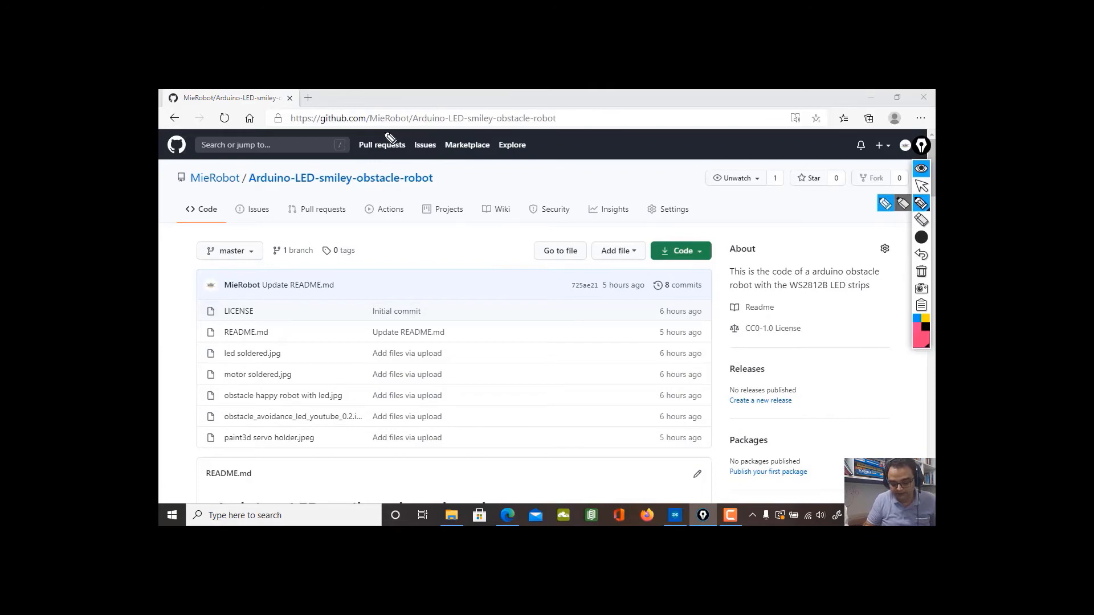
mouse_move(536, 112)
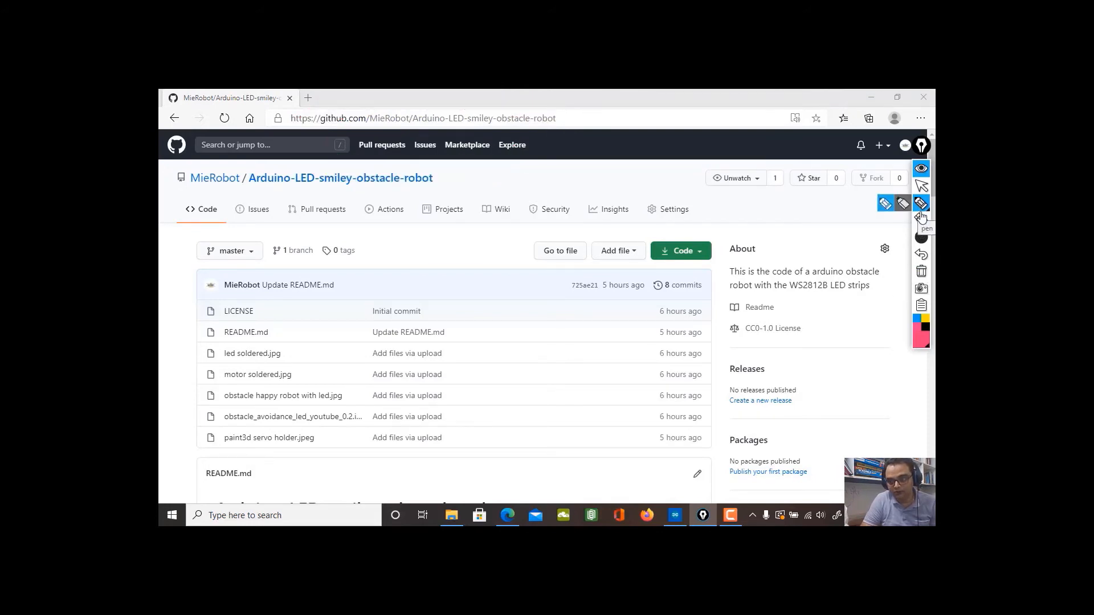
click(921, 203)
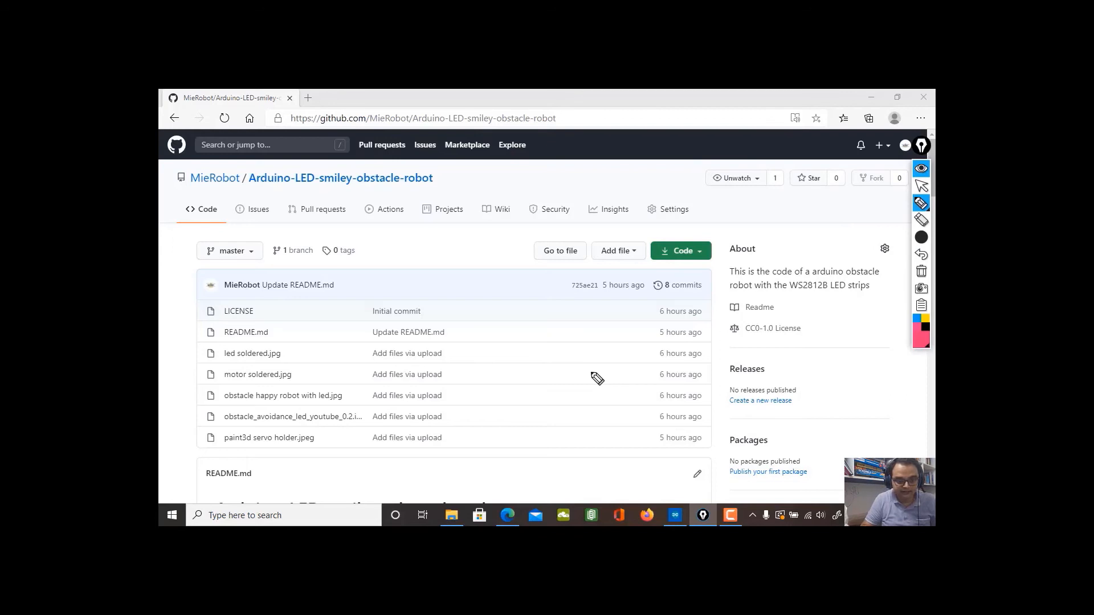
- Scroll to the README's '3D print the servo neck' image and circle the servo holder in red
scroll(down, 3)
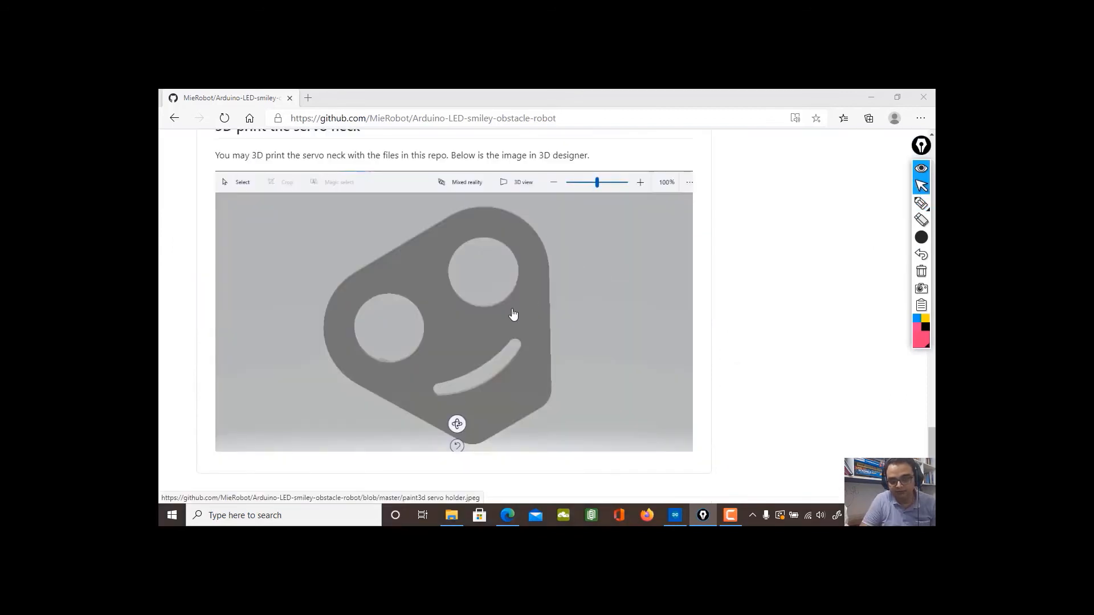
mouse_move(547, 326)
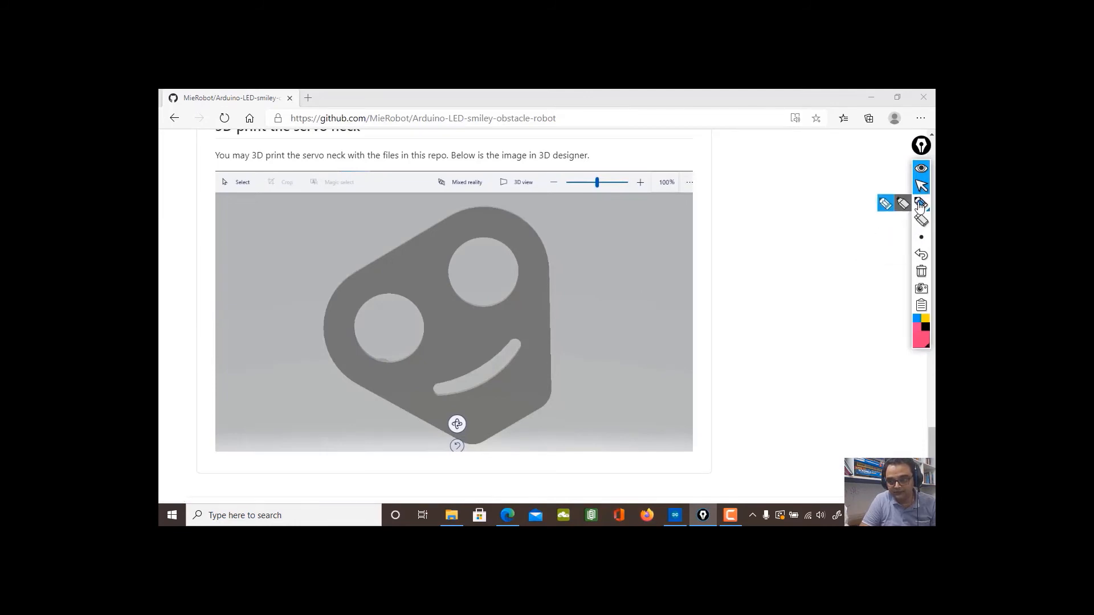
drag(509, 223, 604, 356)
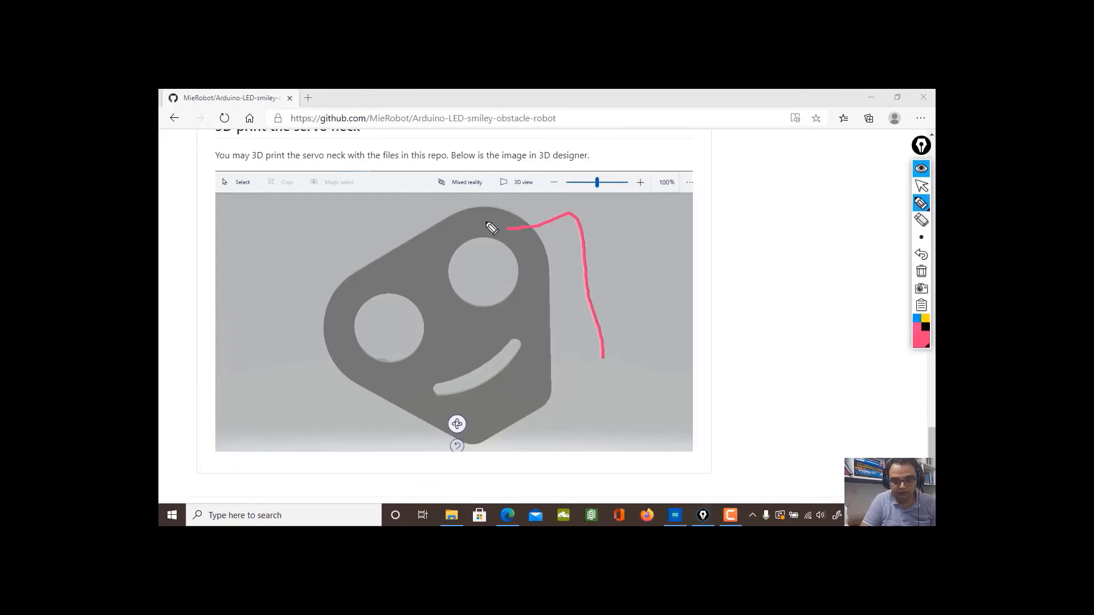
drag(509, 227, 608, 359)
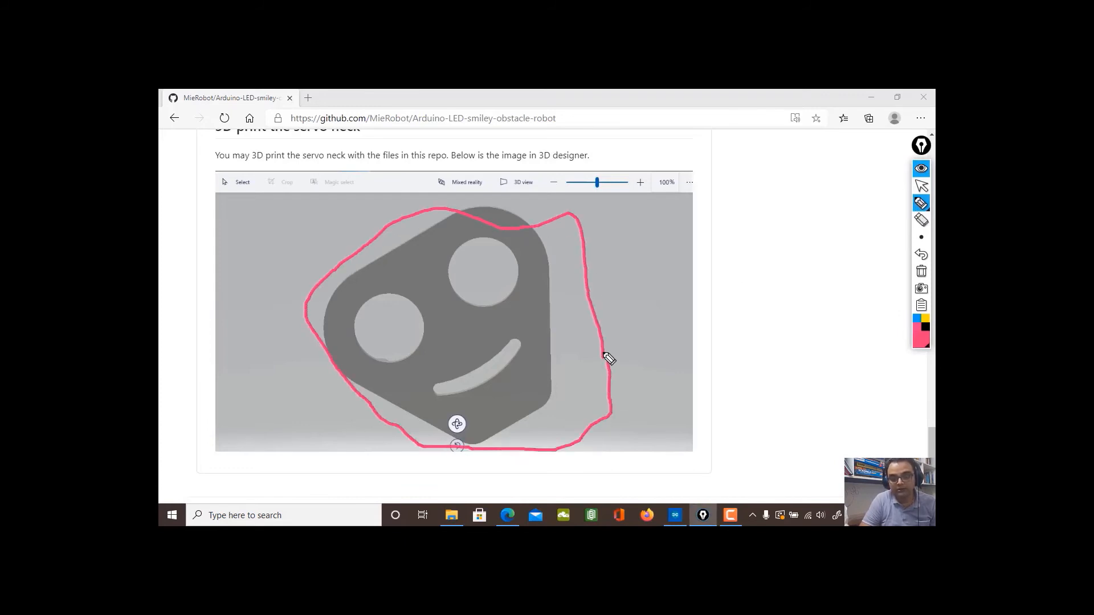